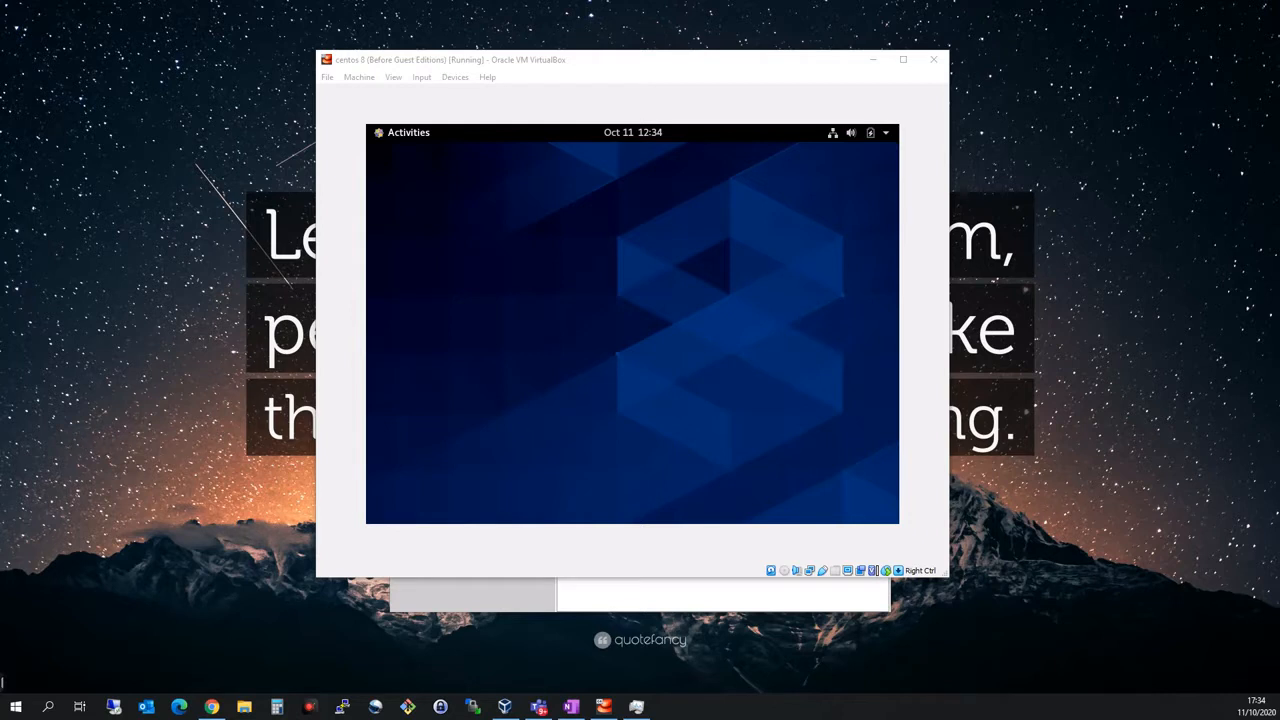
mouse_move(320, 131)
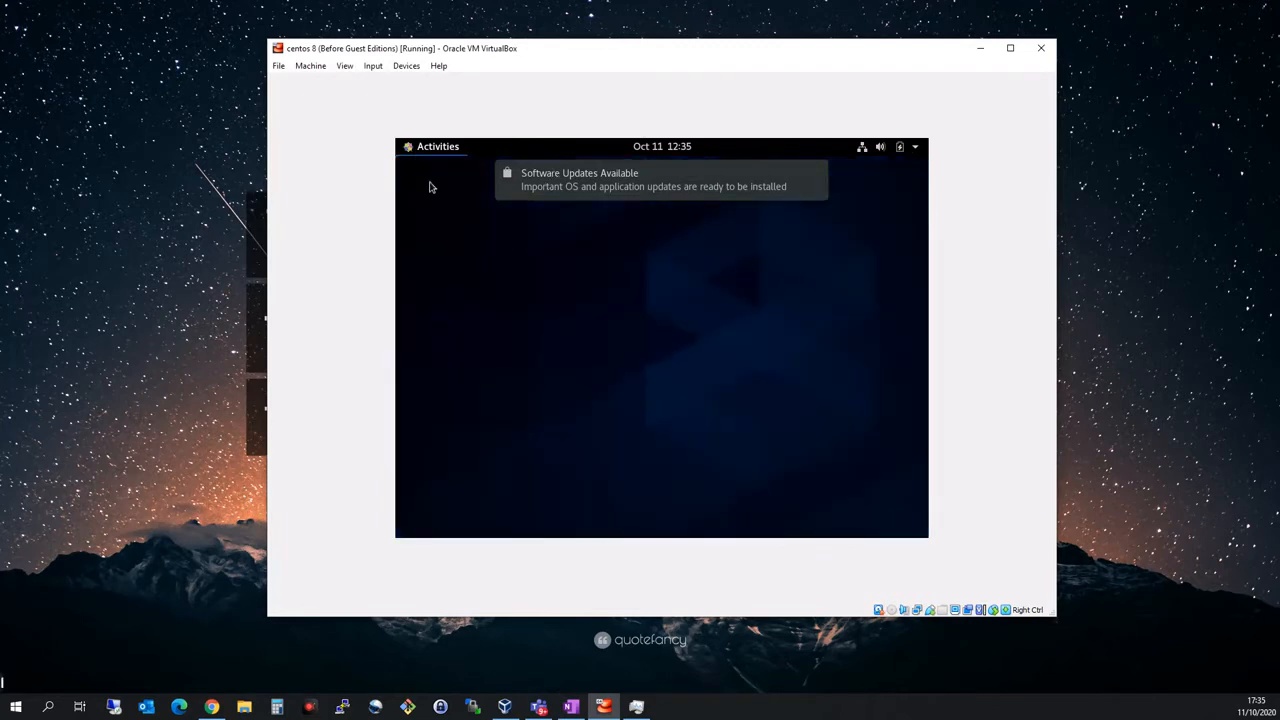
Open a guest terminal and run a confirmed sudo yum update
click(437, 146)
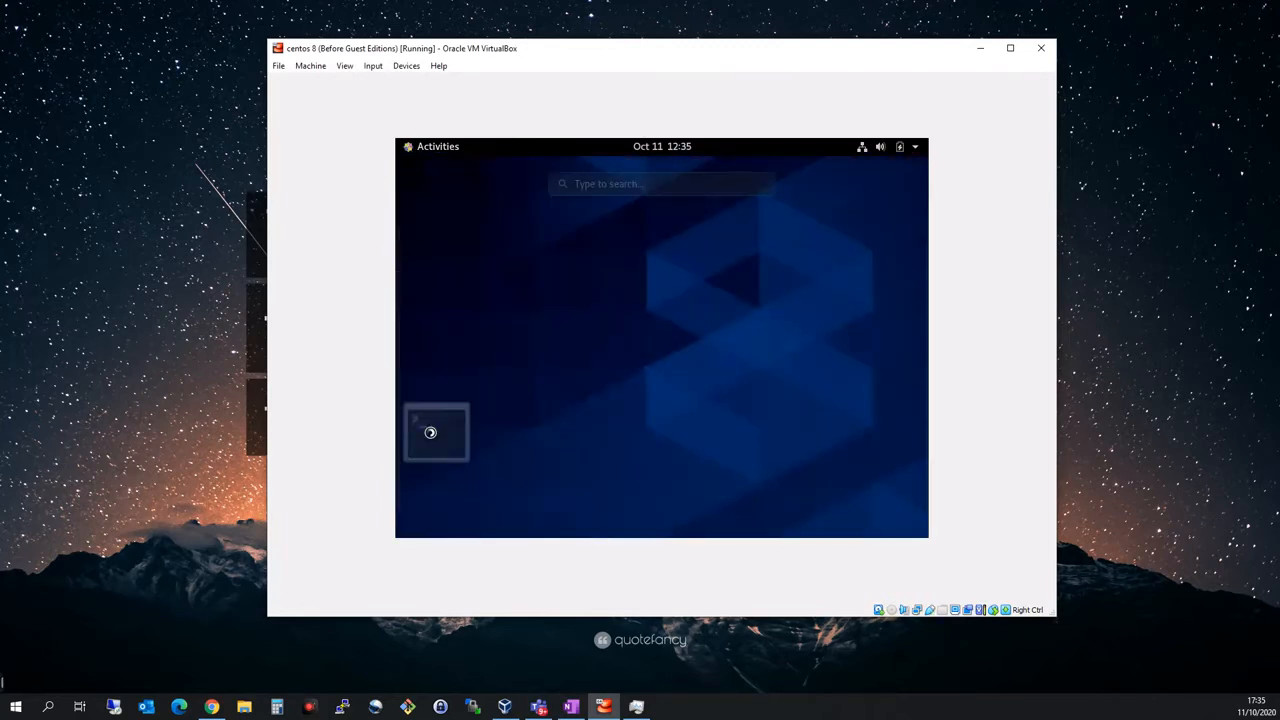
click(436, 432)
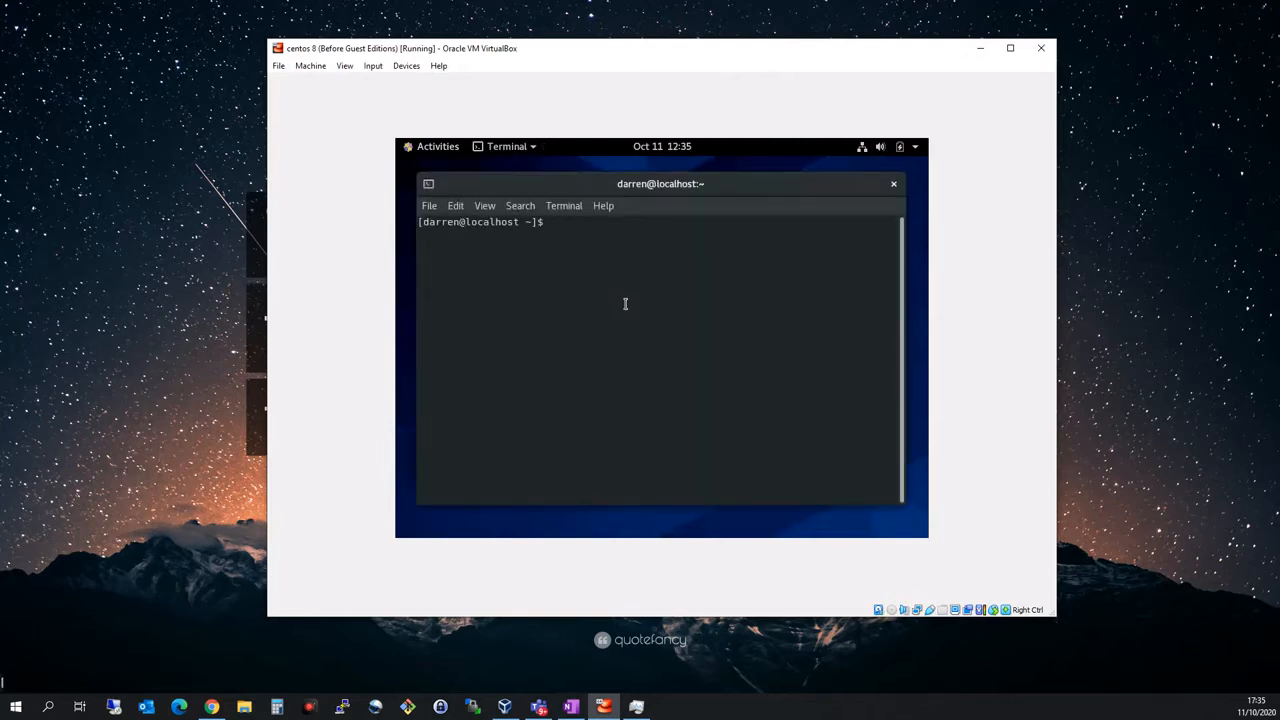
text(sudo yum)
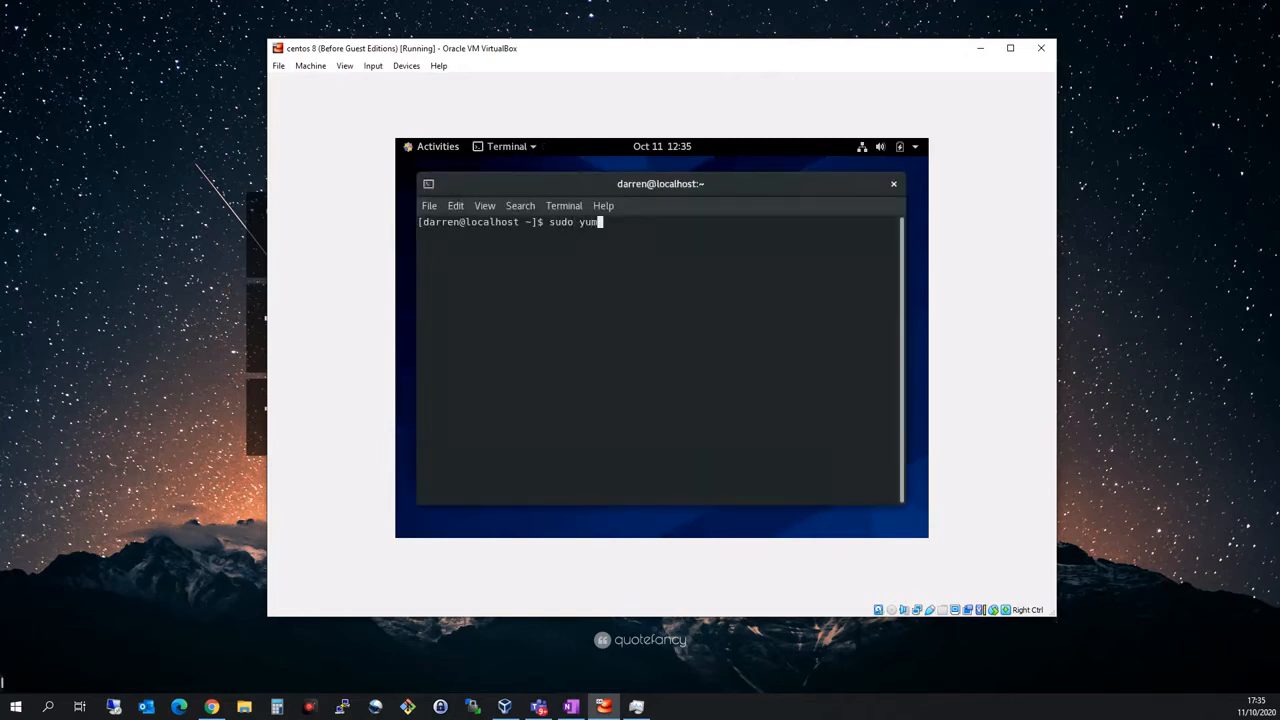
text(inst)
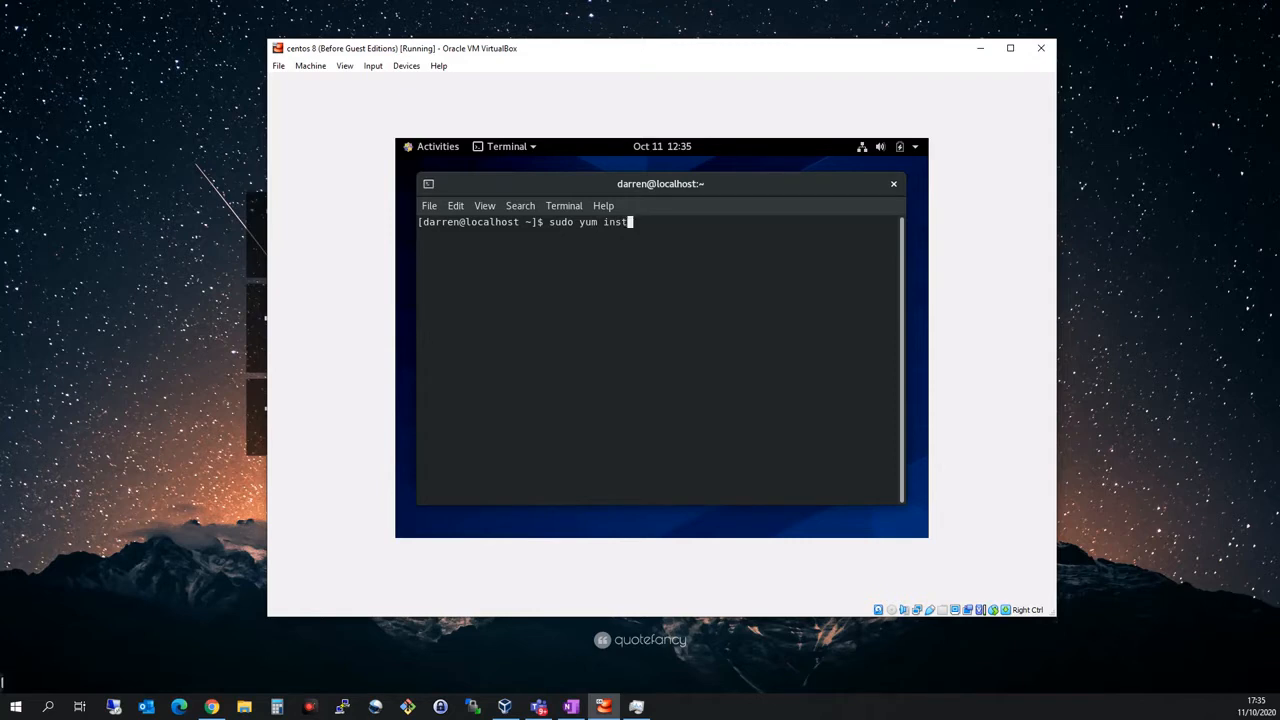
text(upd)
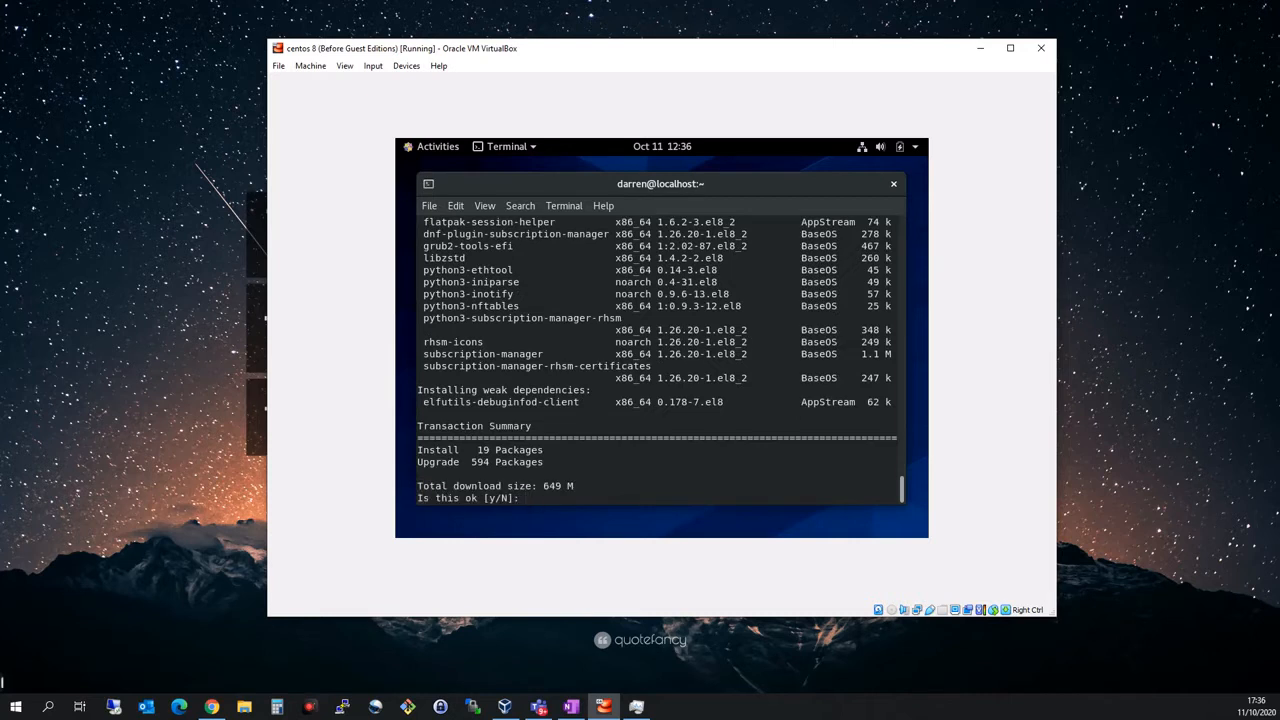
text(y)
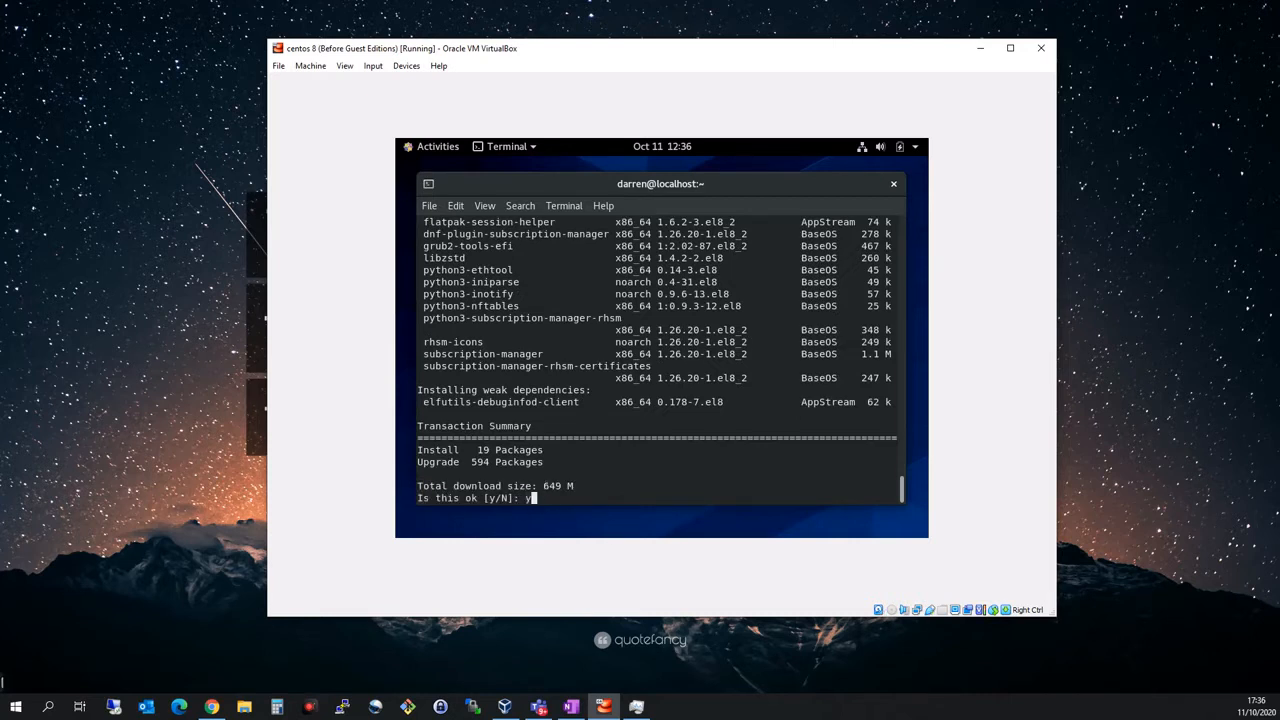
key(Return)
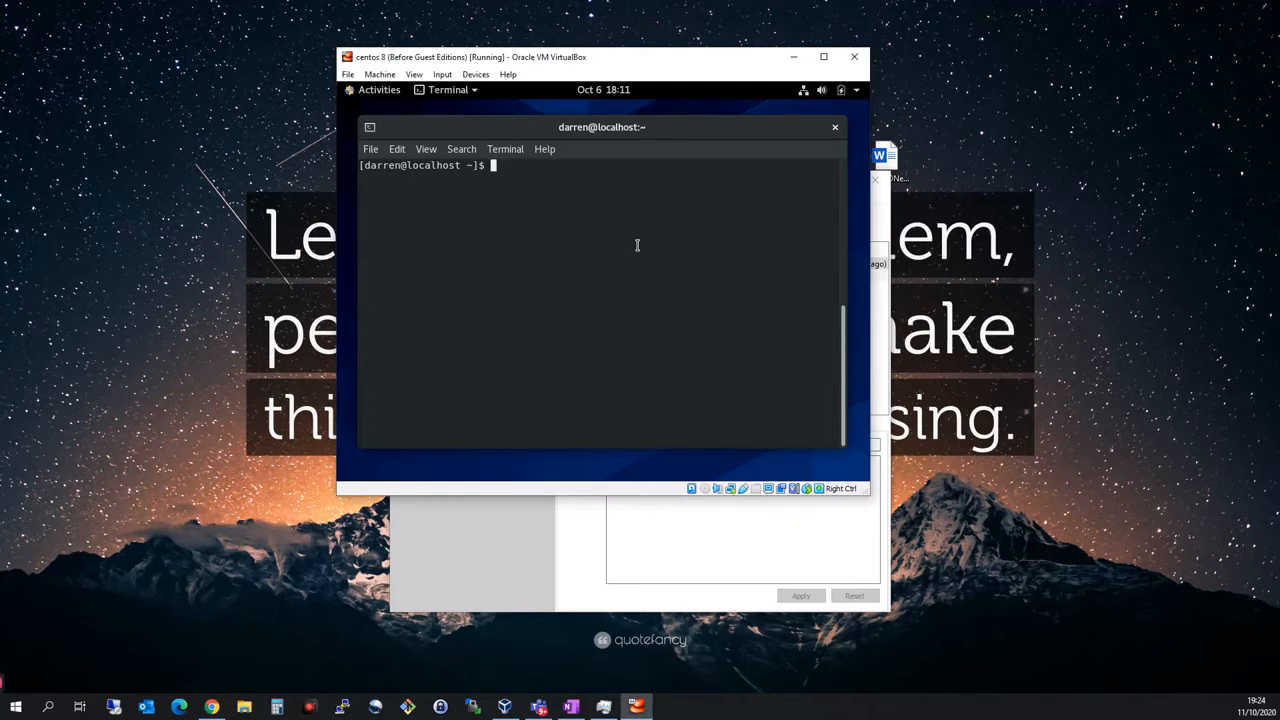
Install tar, bzip2, kernel-devel, kernel-headers, perl, gcc, make and elfutils-libelf with yum
text(sudo yum install tar bzip2 kernel-devel kernel-headers perl gcc make elfutils-libelf-devel)
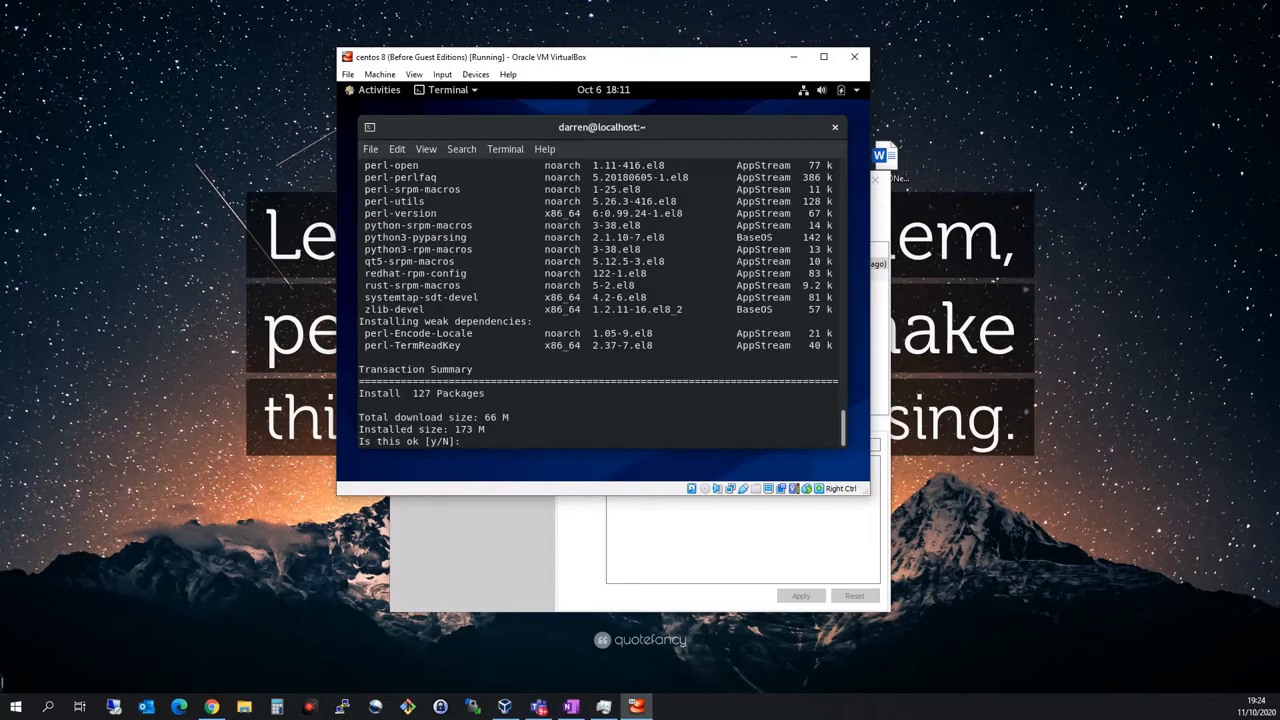
text(y)
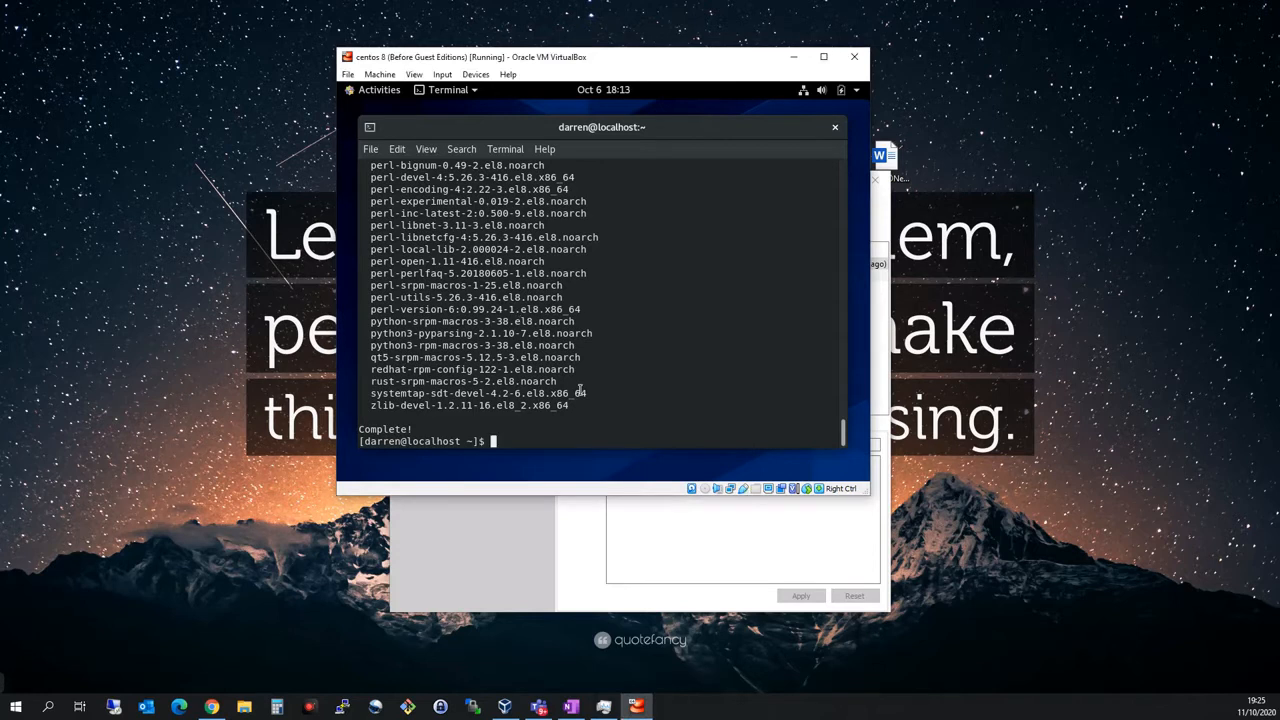
text(sudo)
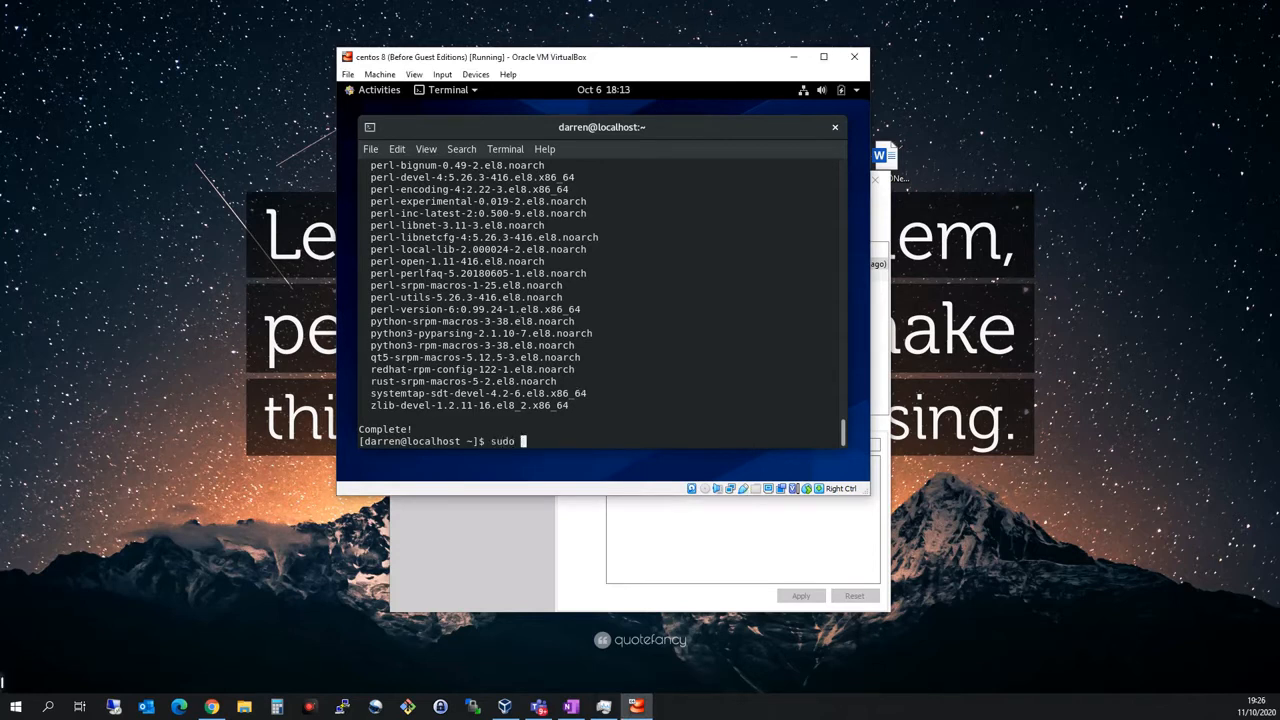
Reboot the guest with sudo reboot and sign back in with the password
text(rebbot)
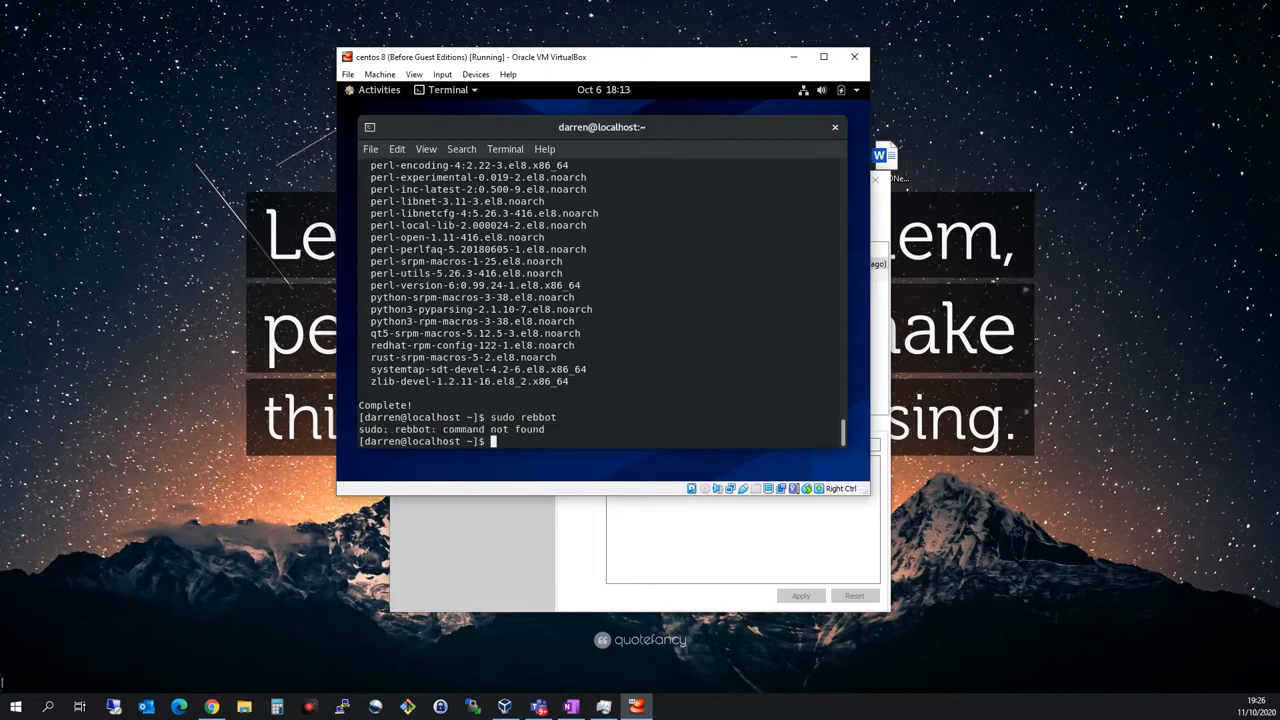
text(sudo reboot)
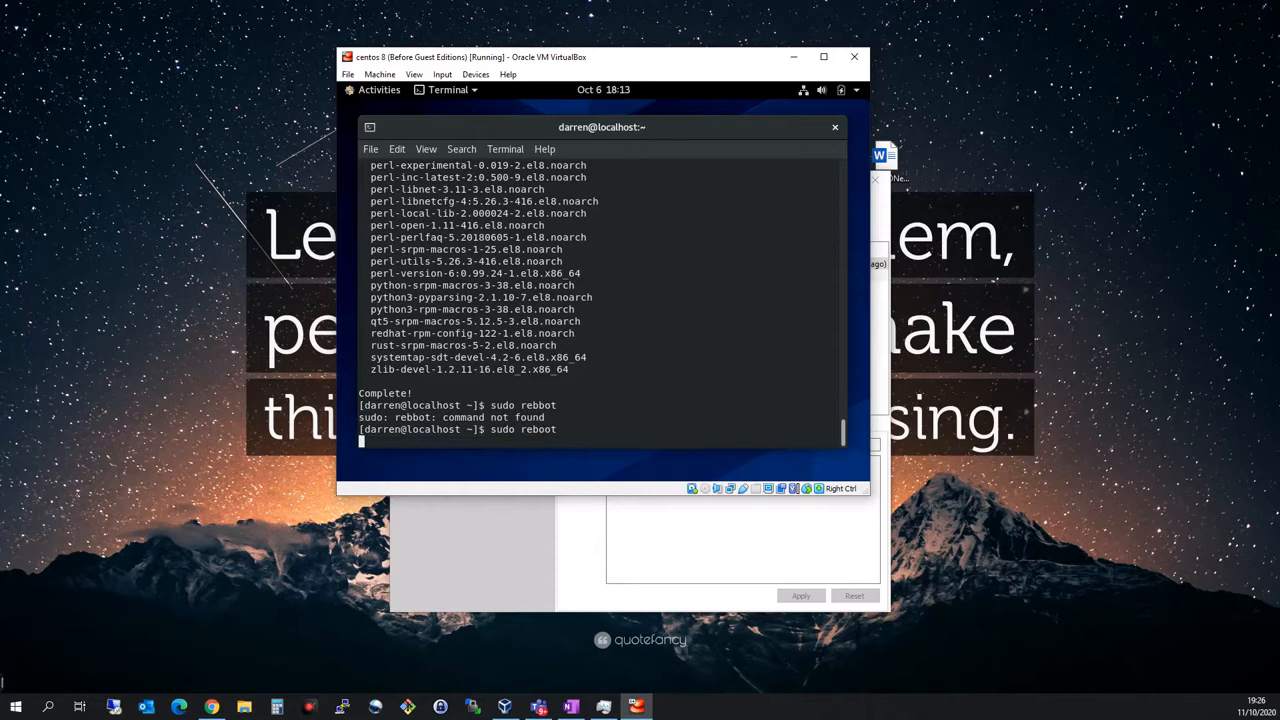
key(Return)
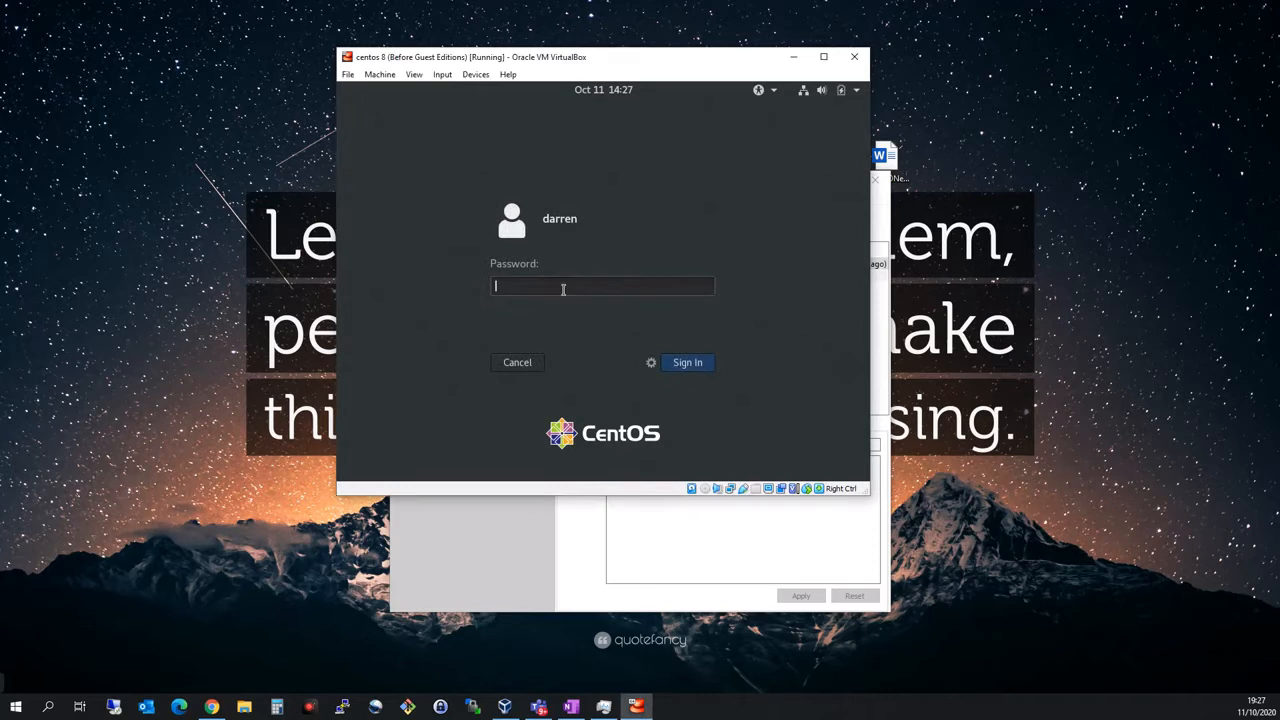
text(password)
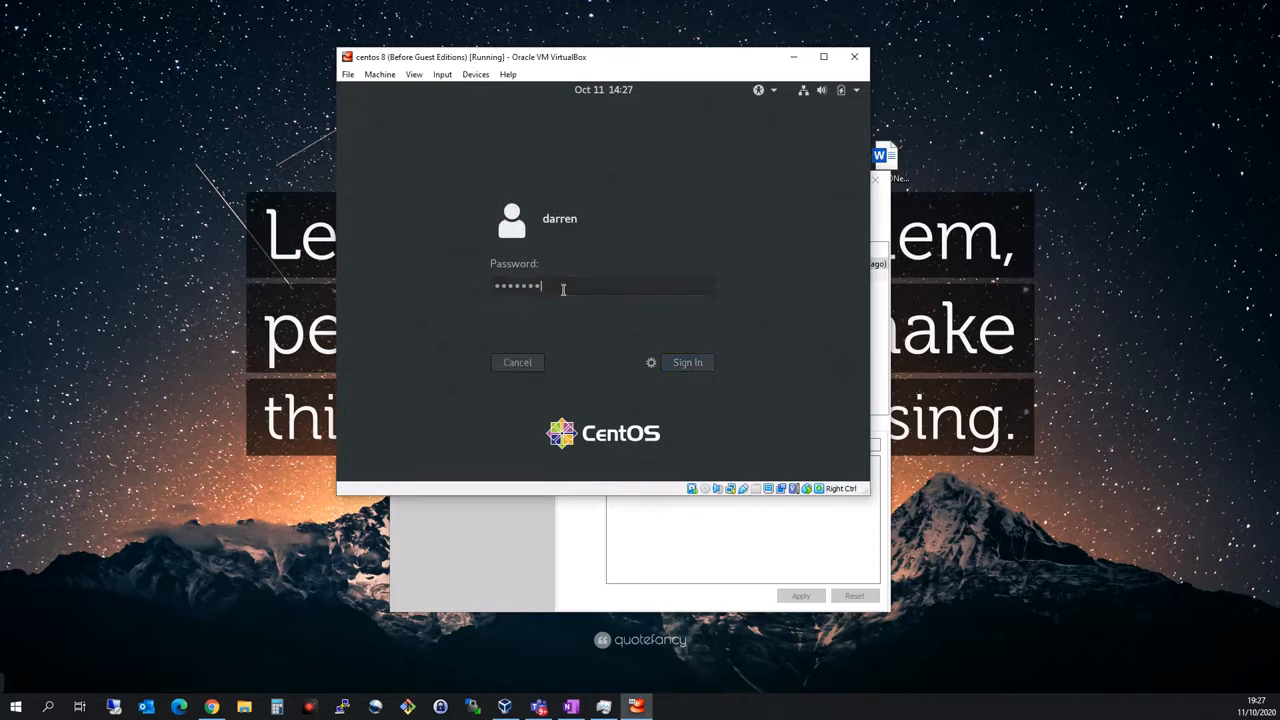
click(687, 362)
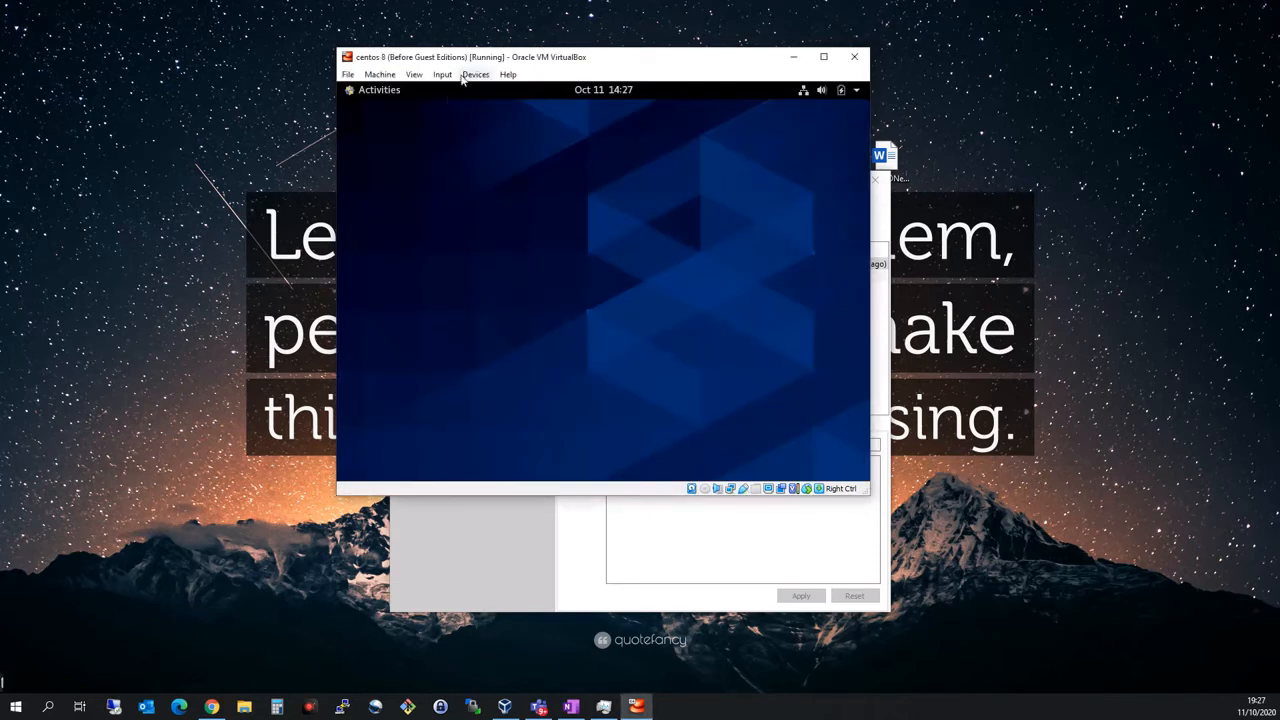
Insert the Guest Additions disc, run and authorise its installer, then close the finished window
click(476, 74)
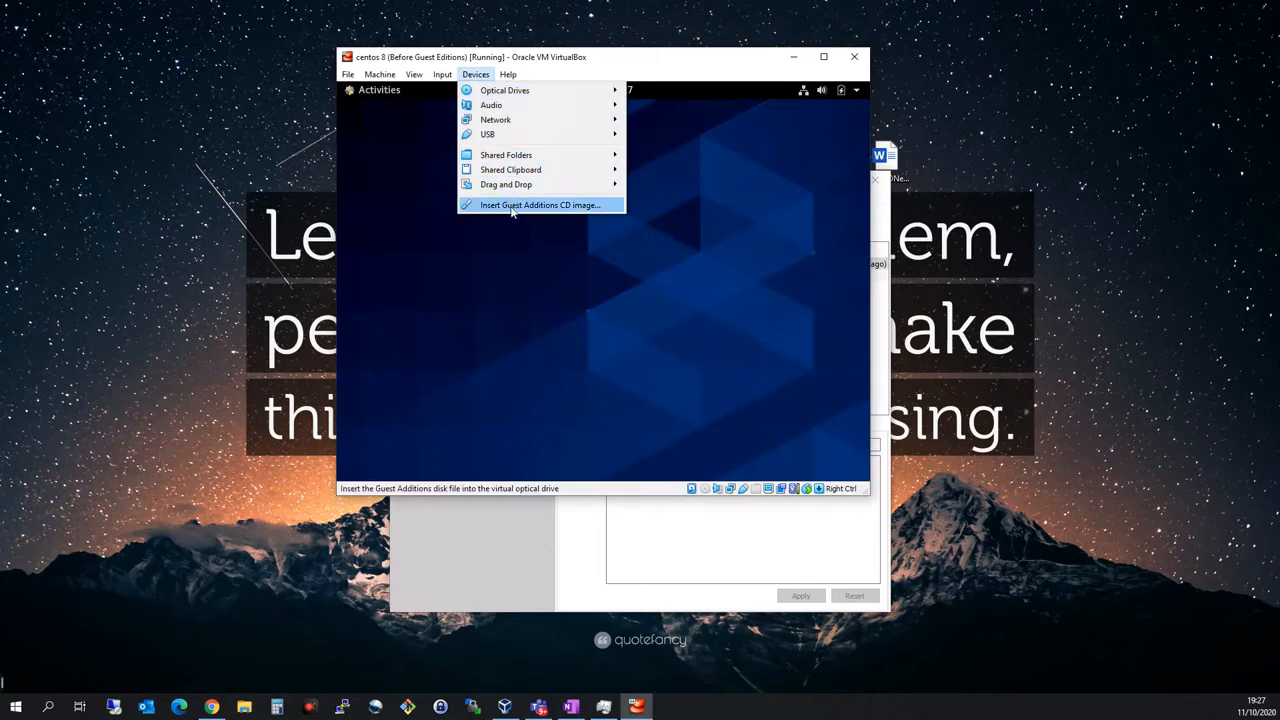
click(540, 205)
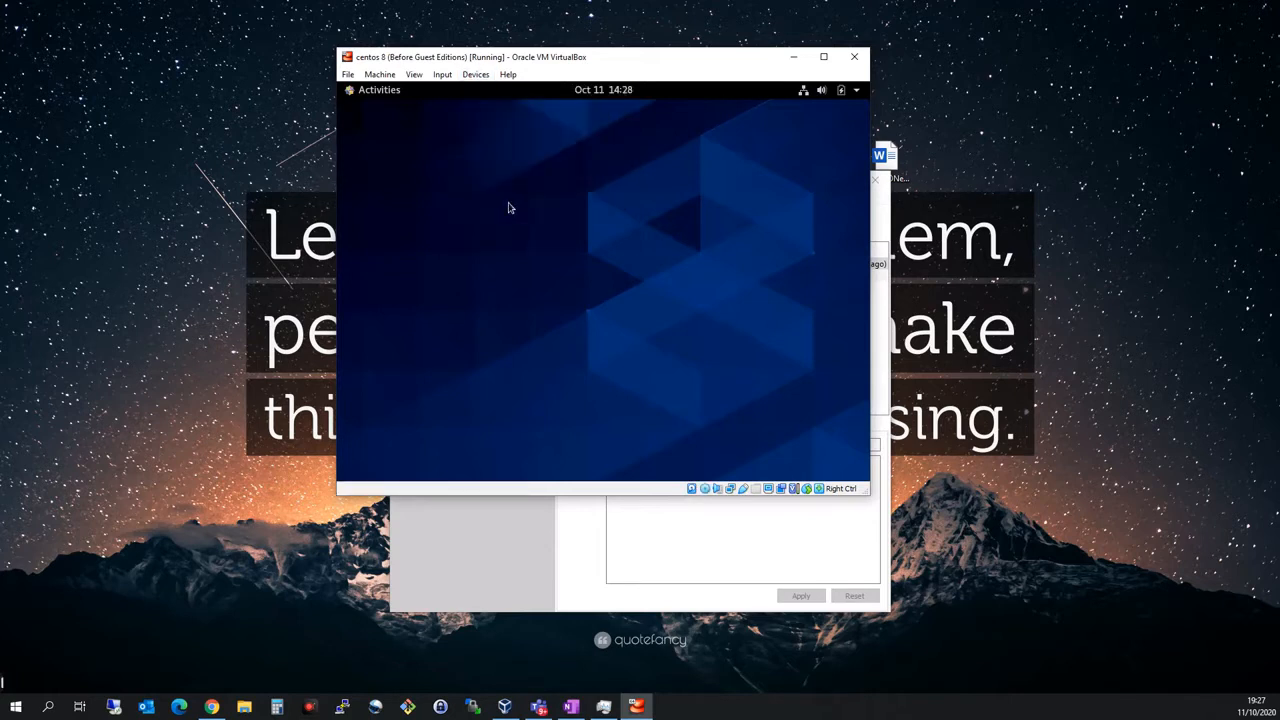
mouse_move(499, 207)
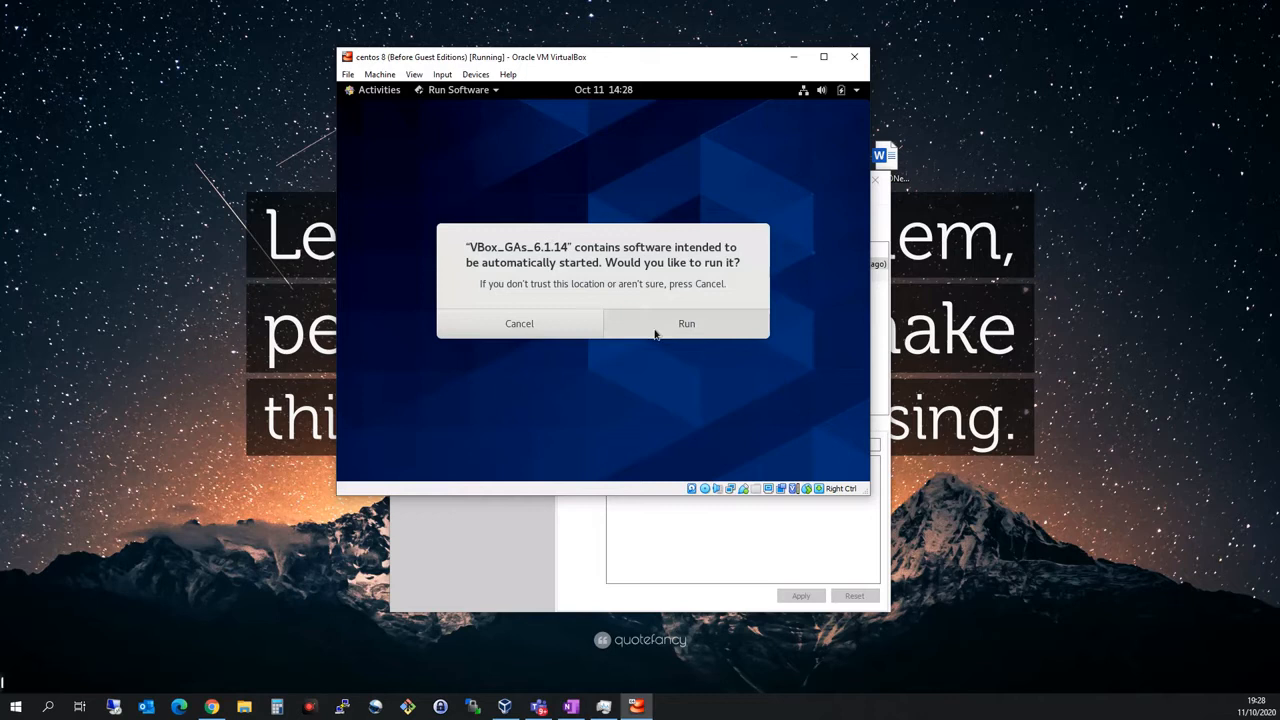
click(686, 323)
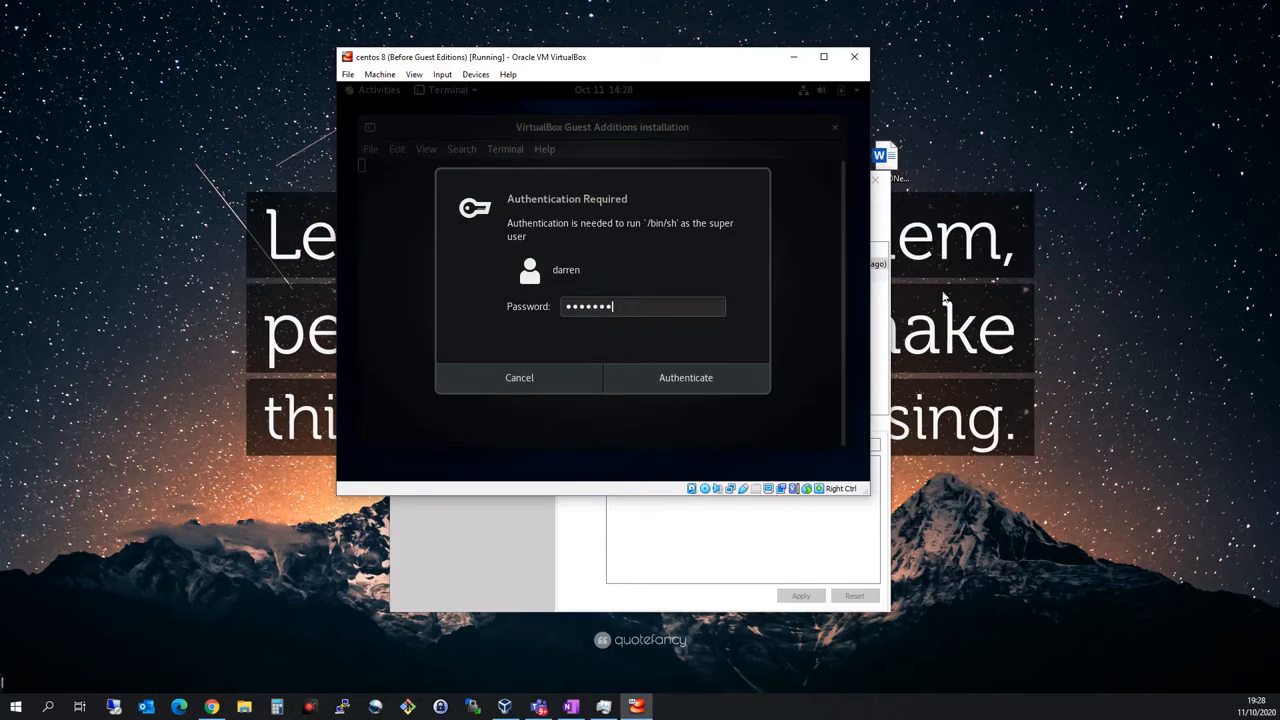
click(685, 377)
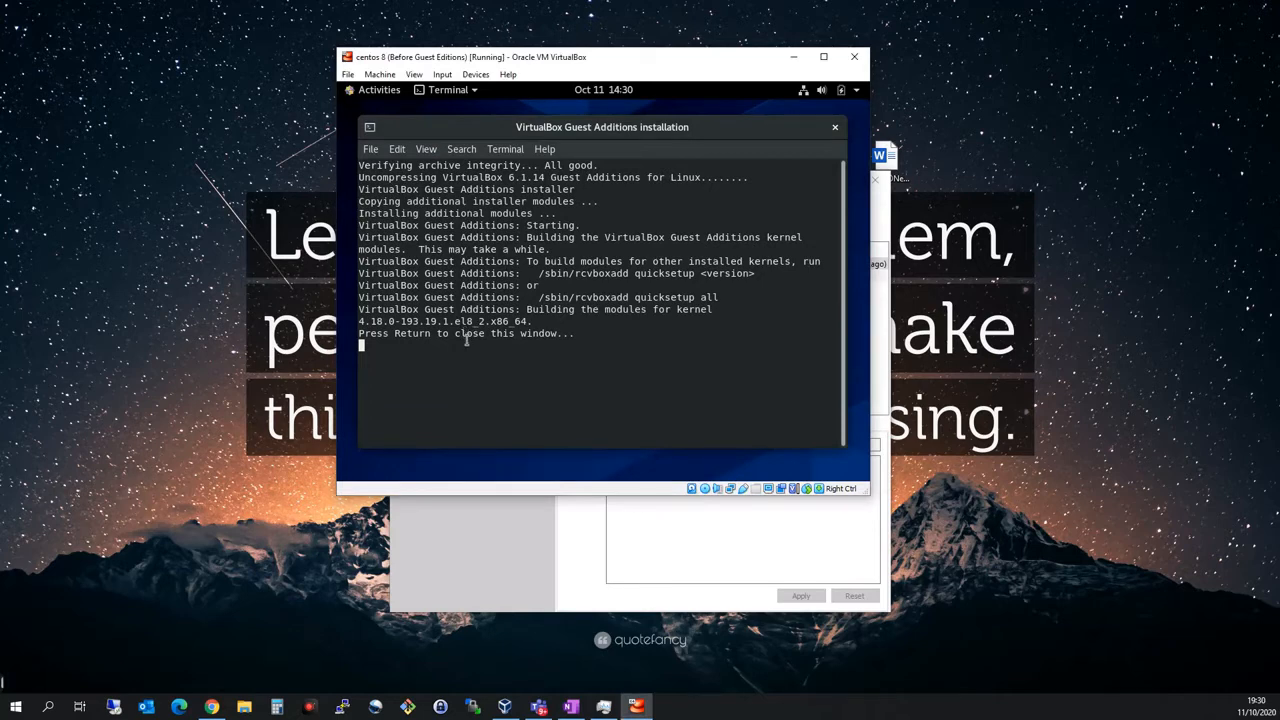
key(Return)
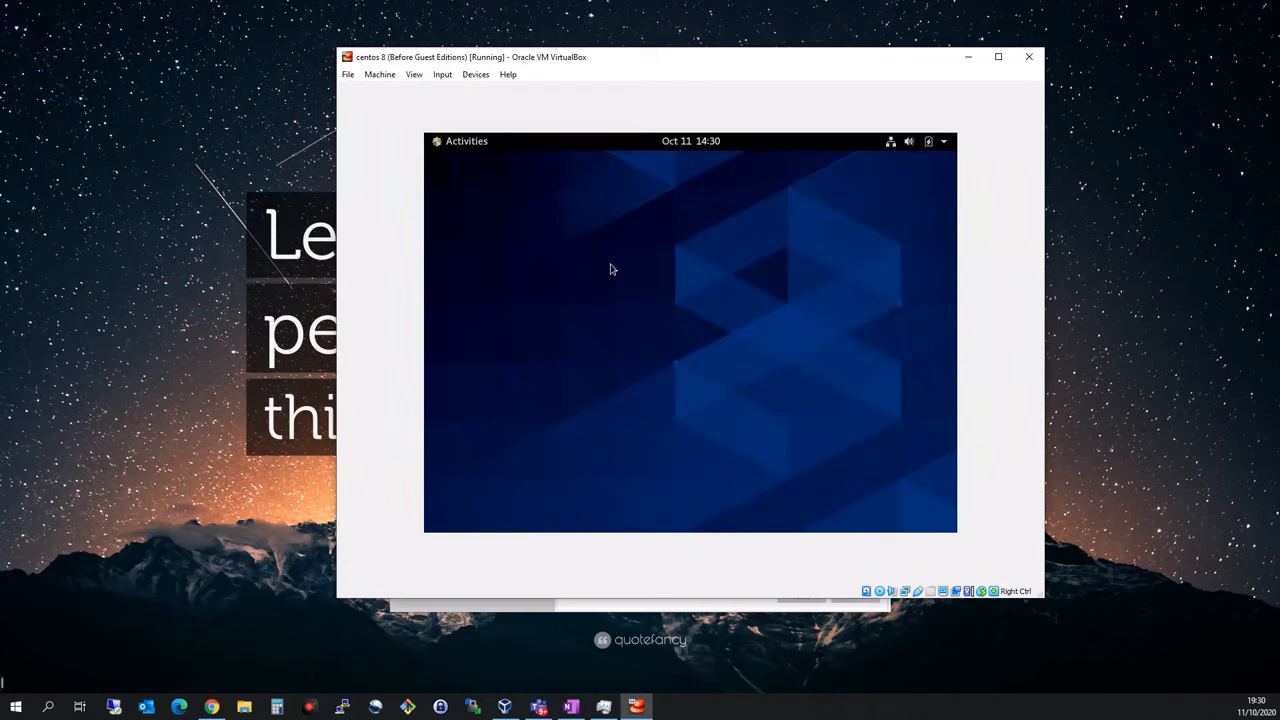
Open a terminal from Activities and start a sudo reboot of the guest
click(466, 140)
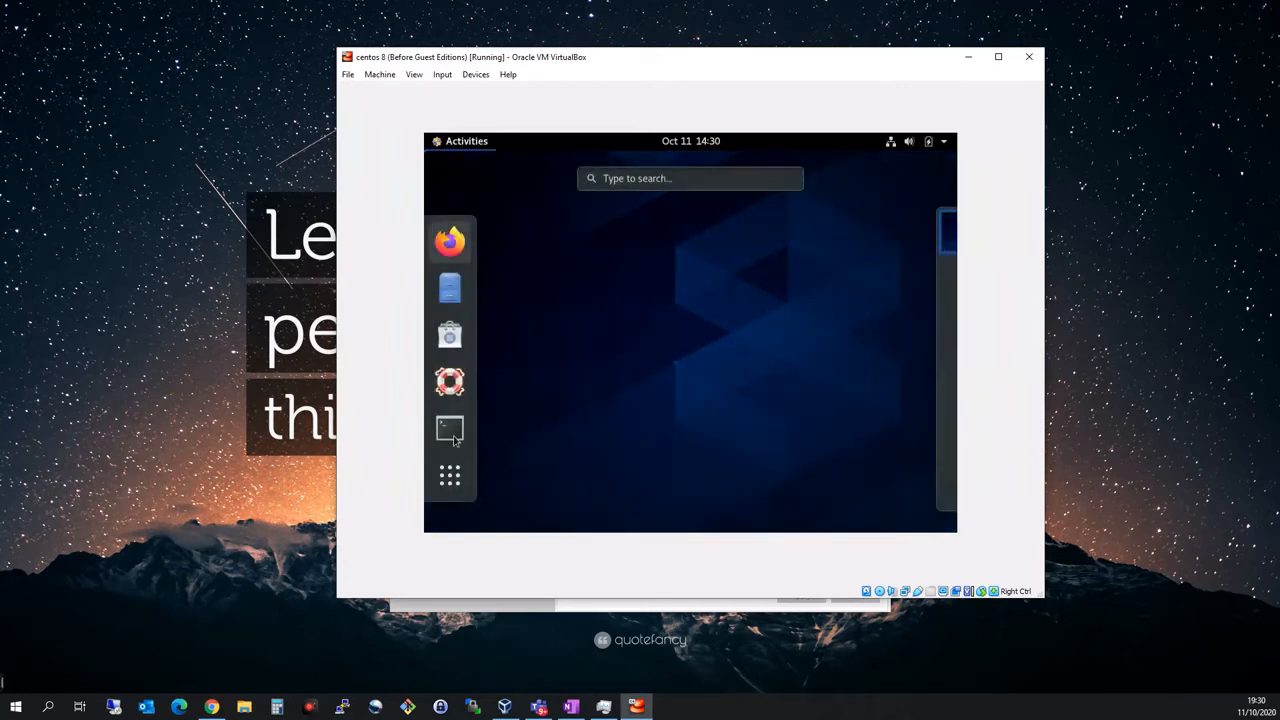
click(449, 430)
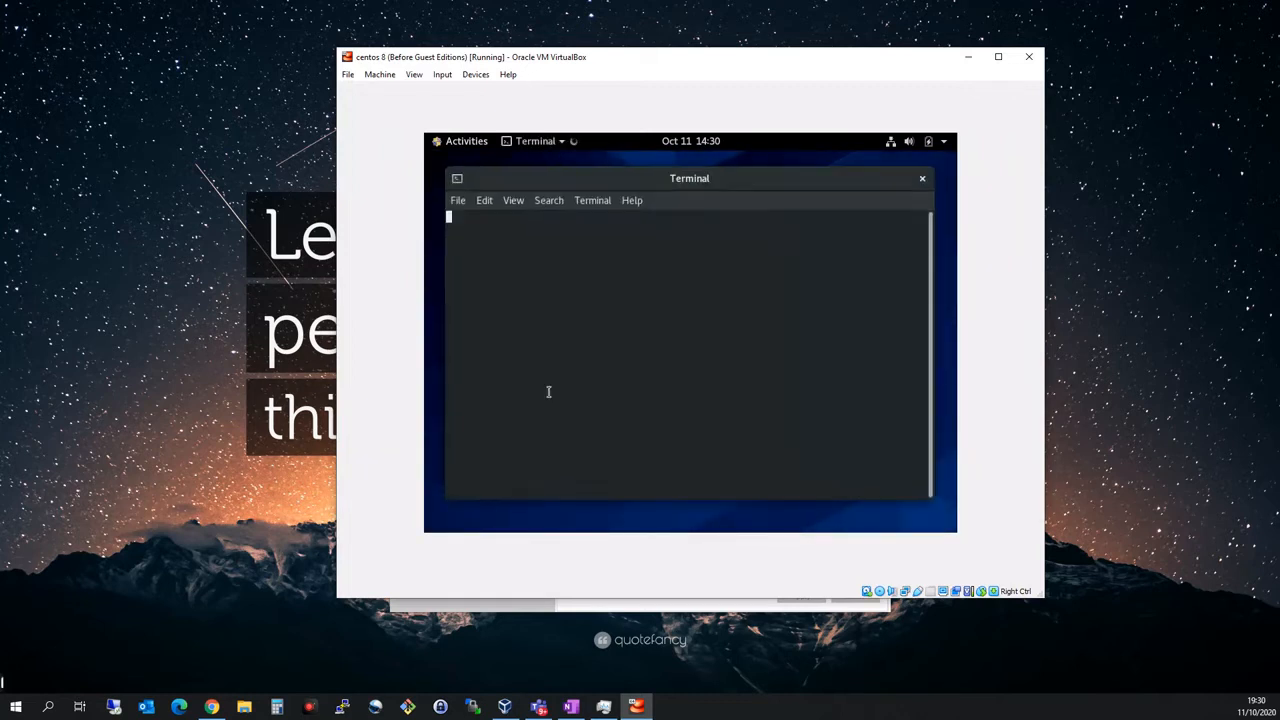
text(sud)
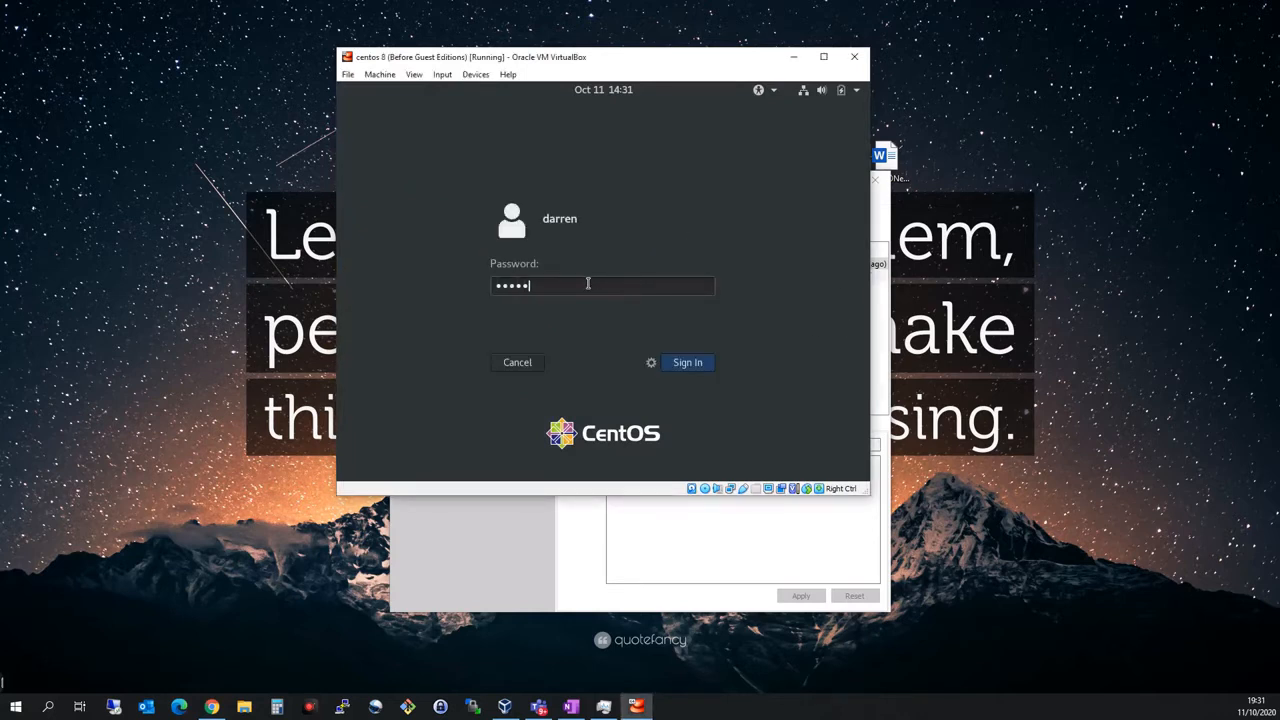
Sign in, maximise the VM window and dismiss the Activities overview
click(687, 362)
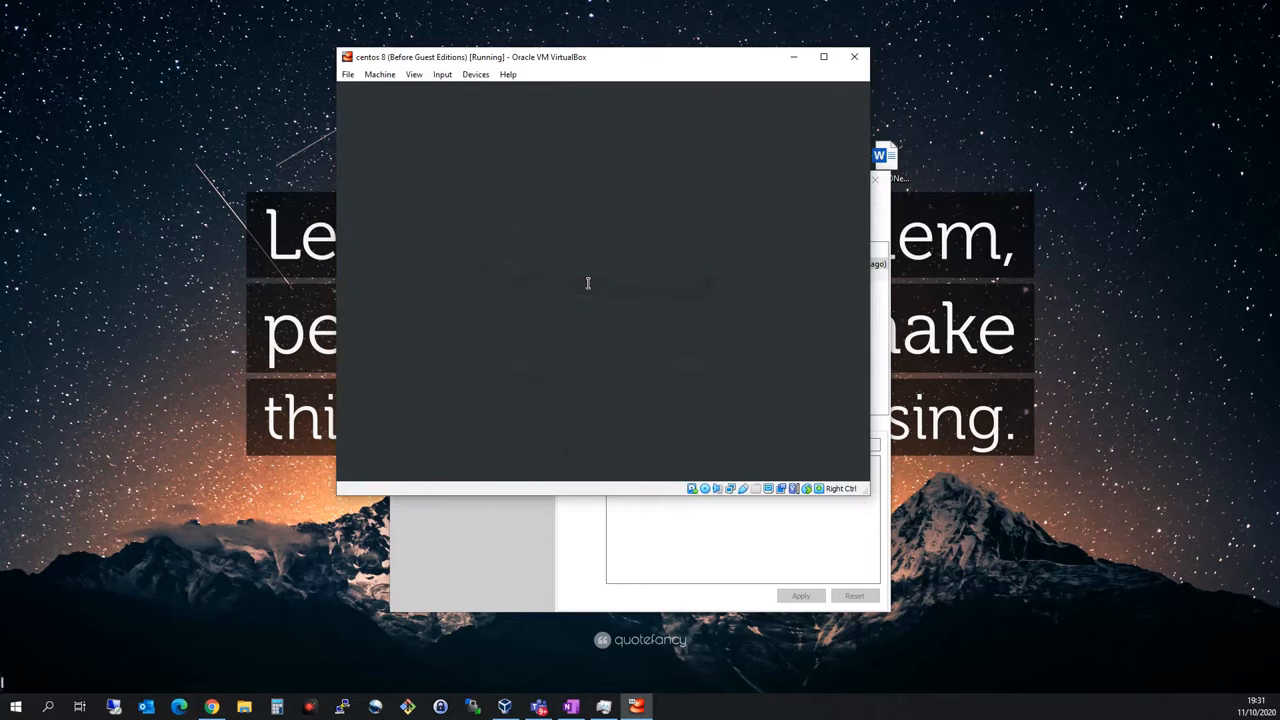
mouse_move(588, 288)
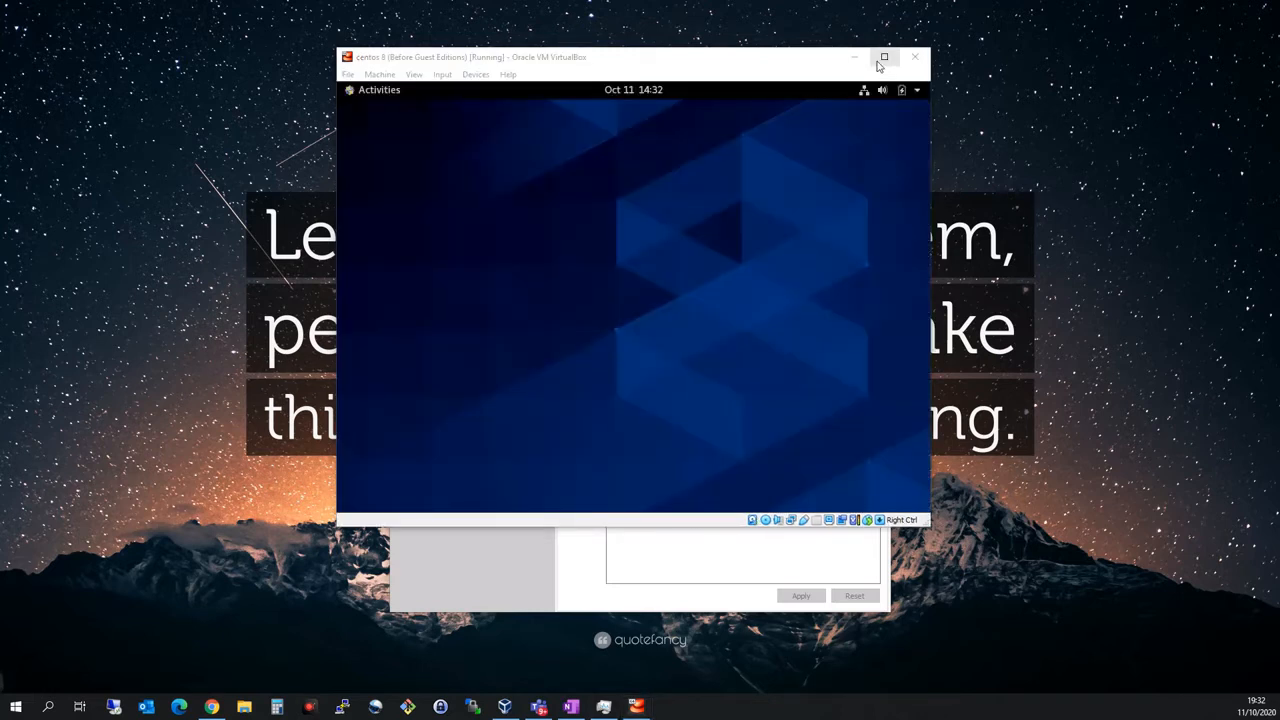
click(884, 56)
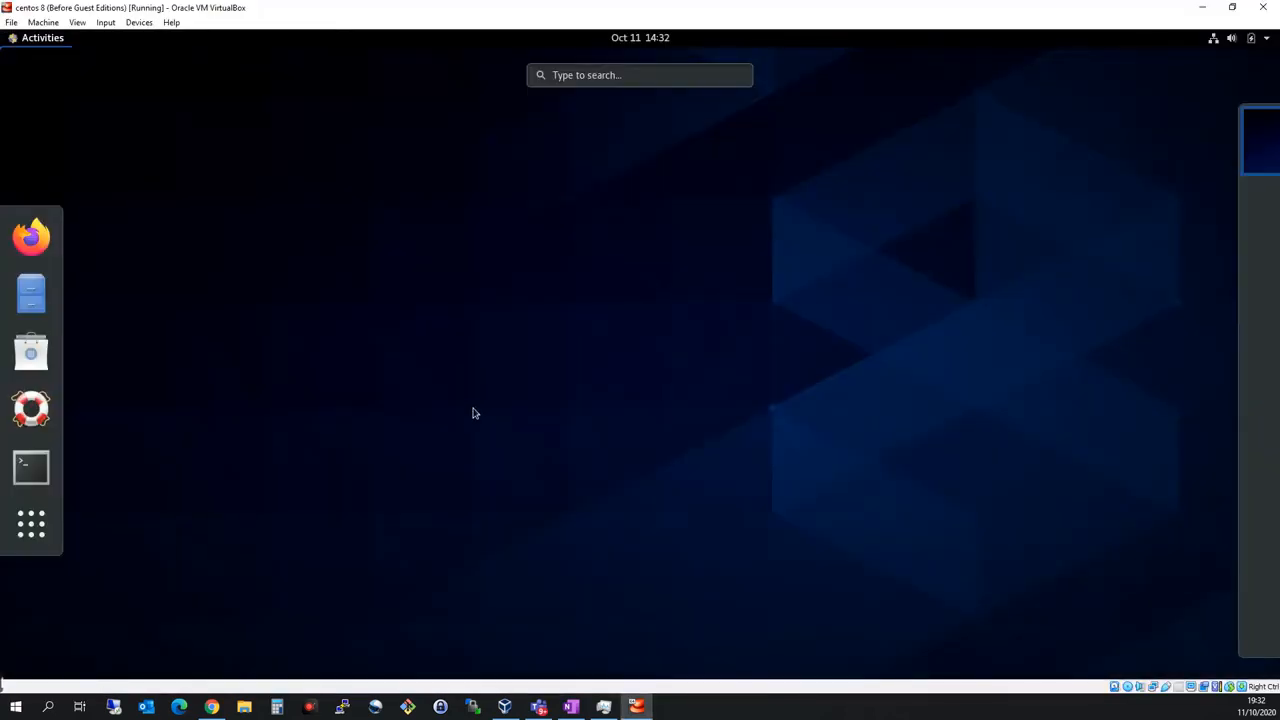
click(139, 22)
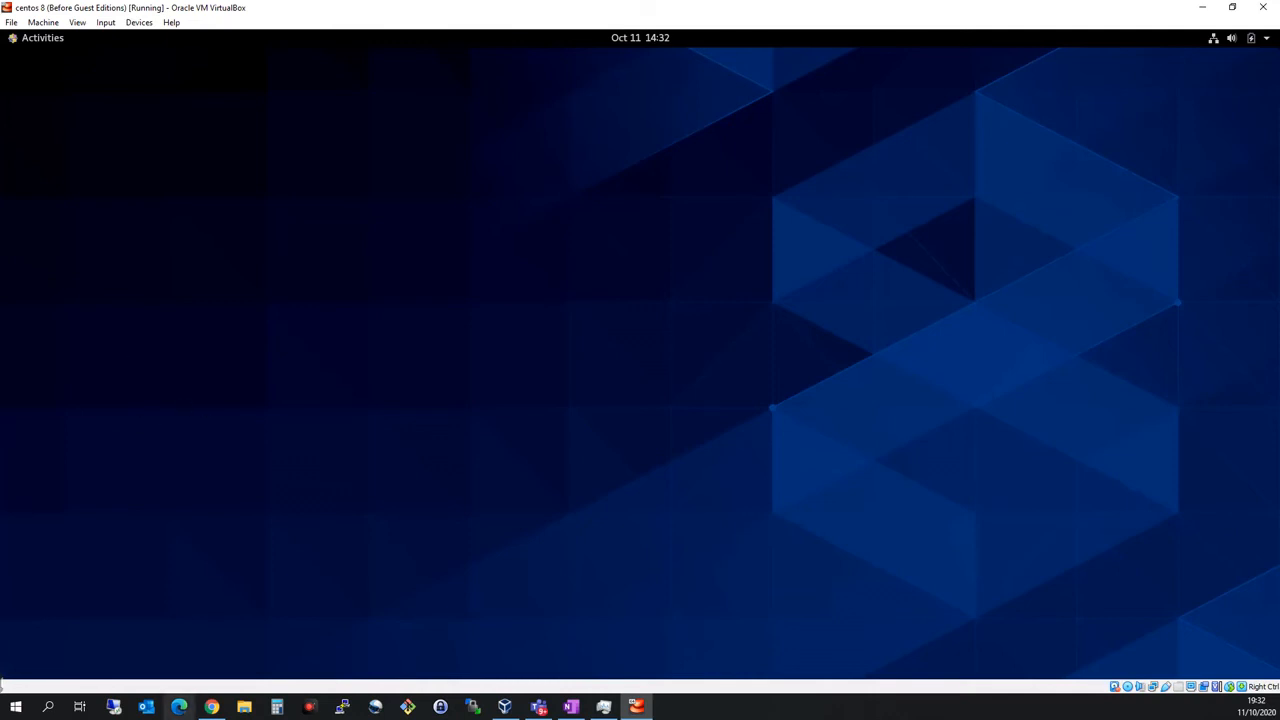
Download the VirtualBox 6.1.14 installer for Windows hosts from the downloads page
click(178, 707)
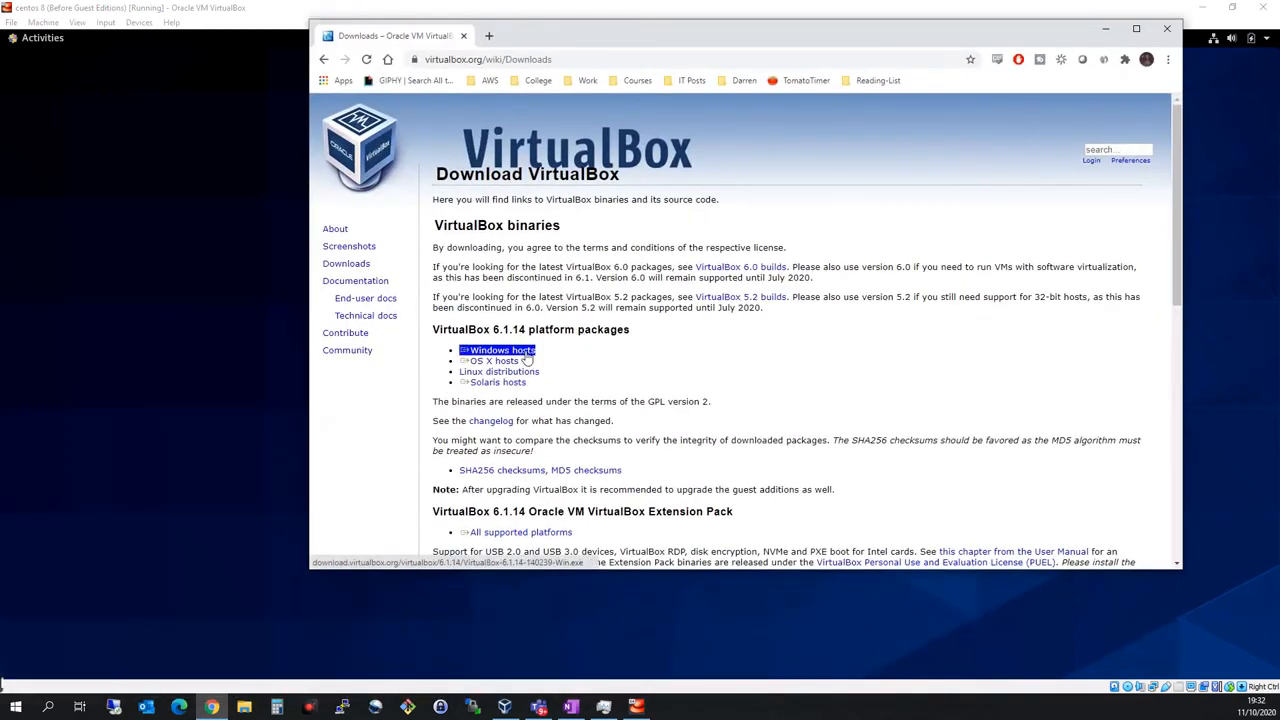
click(502, 350)
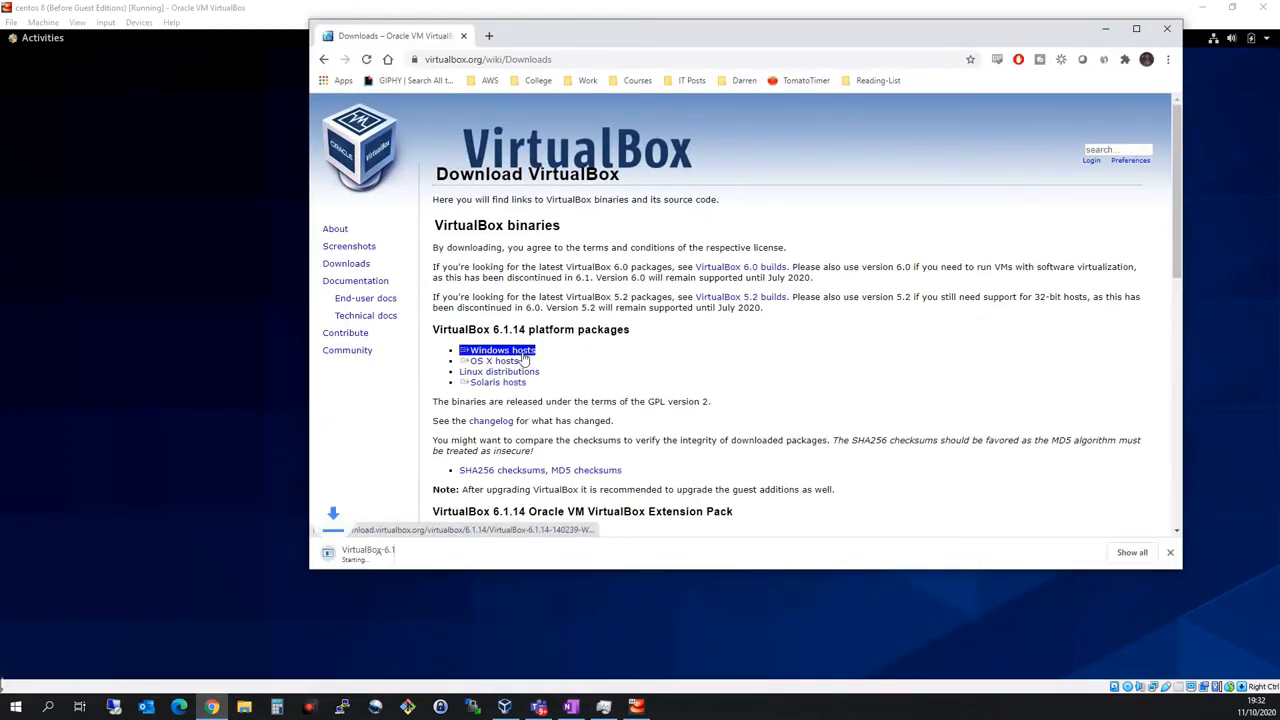
click(501, 350)
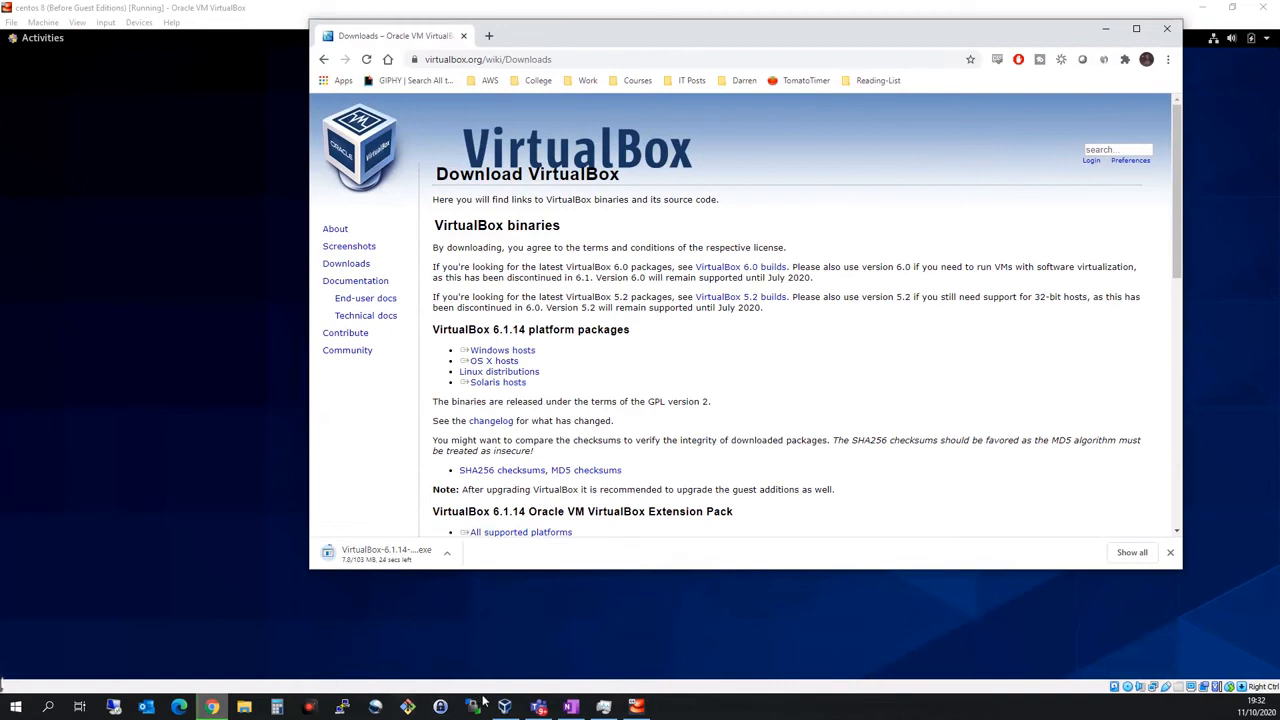
Close the VirtualBox windows and power off the CentOS virtual machine
right_click(504, 708)
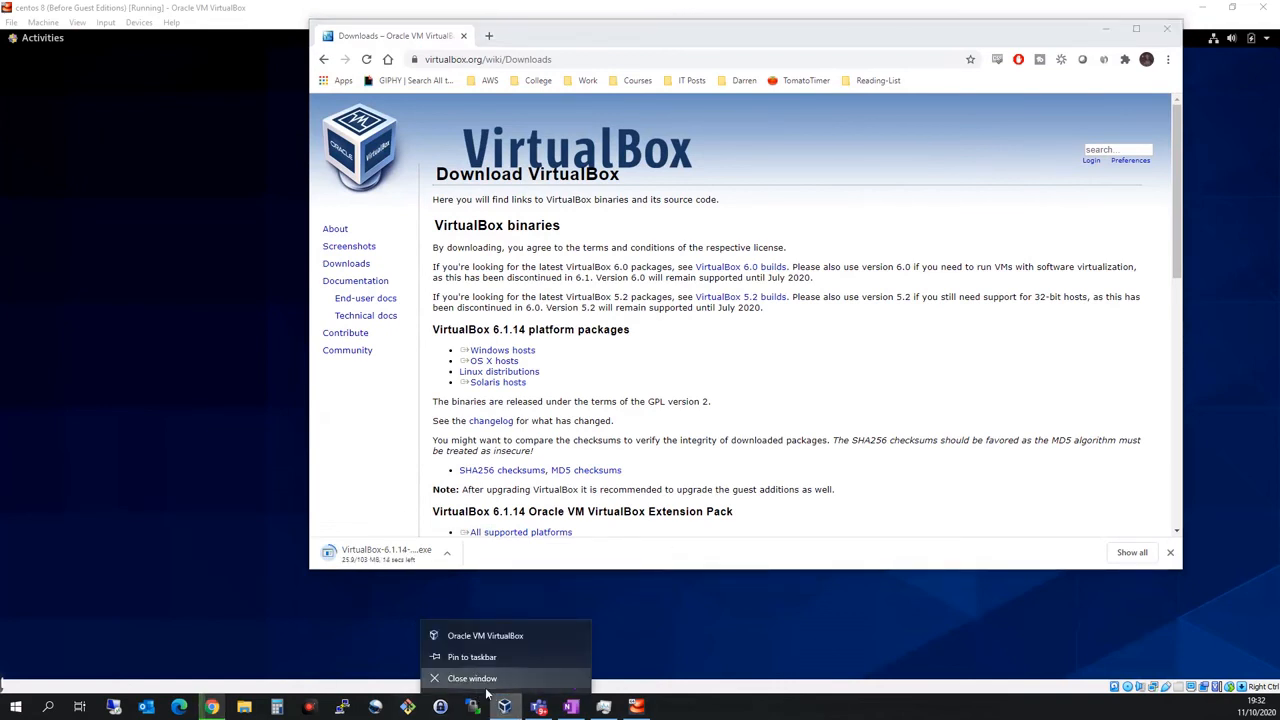
click(472, 678)
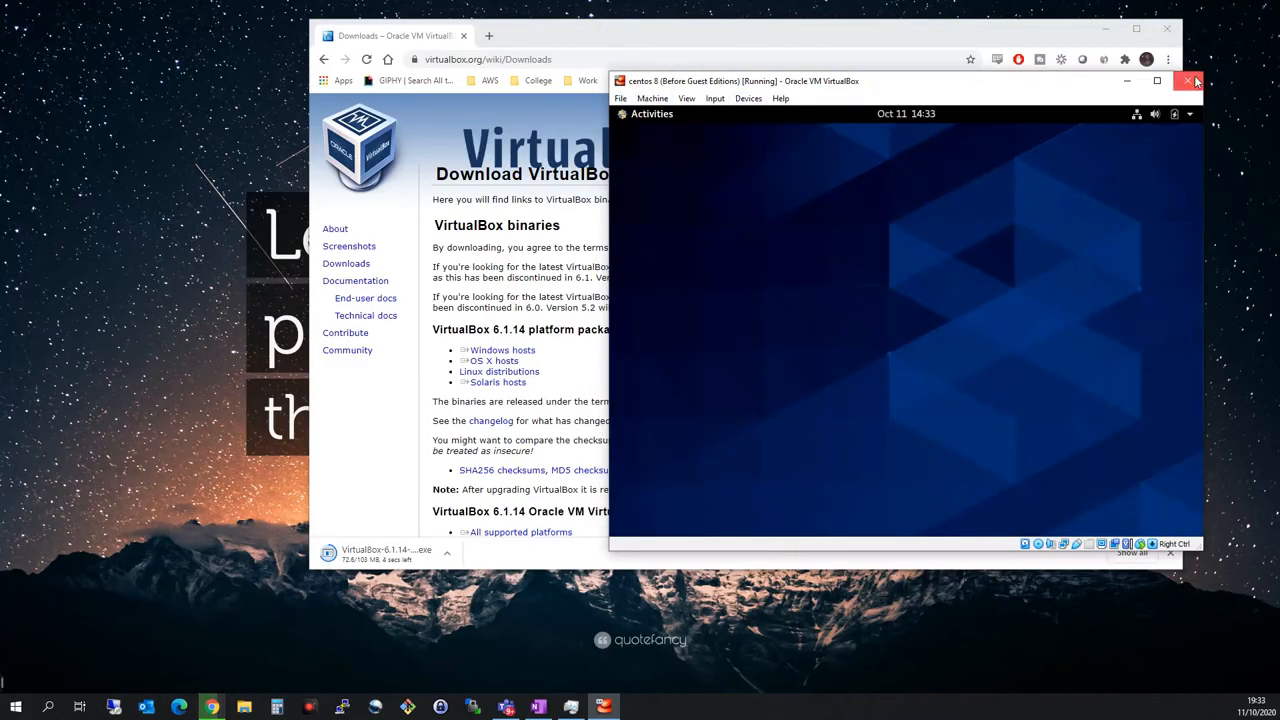
click(1189, 81)
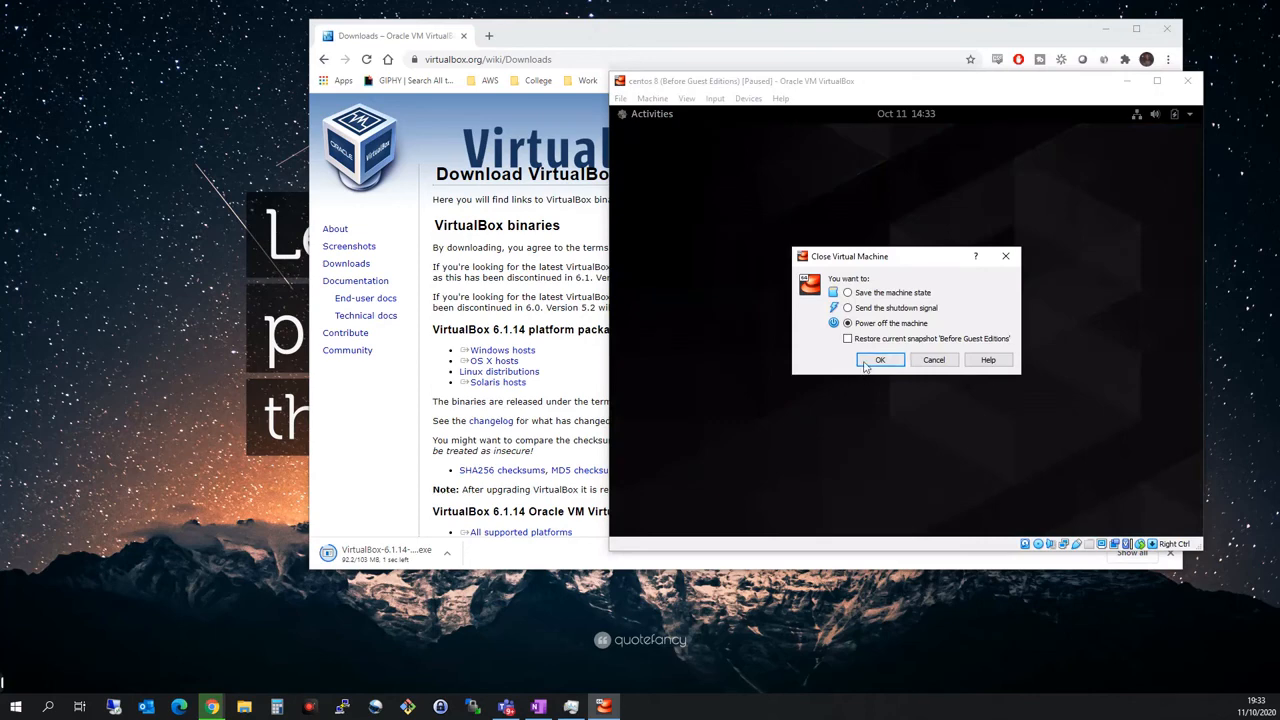
click(879, 360)
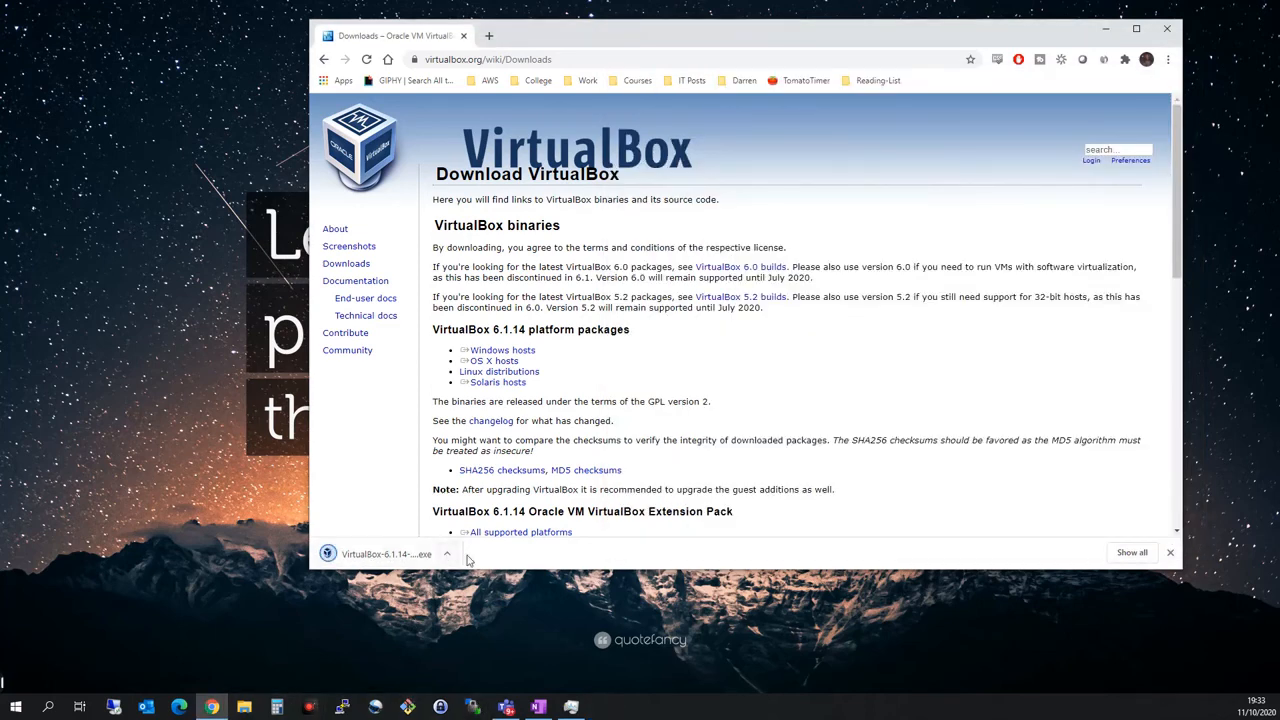
Scroll through the VirtualBox 6.1.14 Setup wizard offering modify, repair or remove
scroll(down, 3)
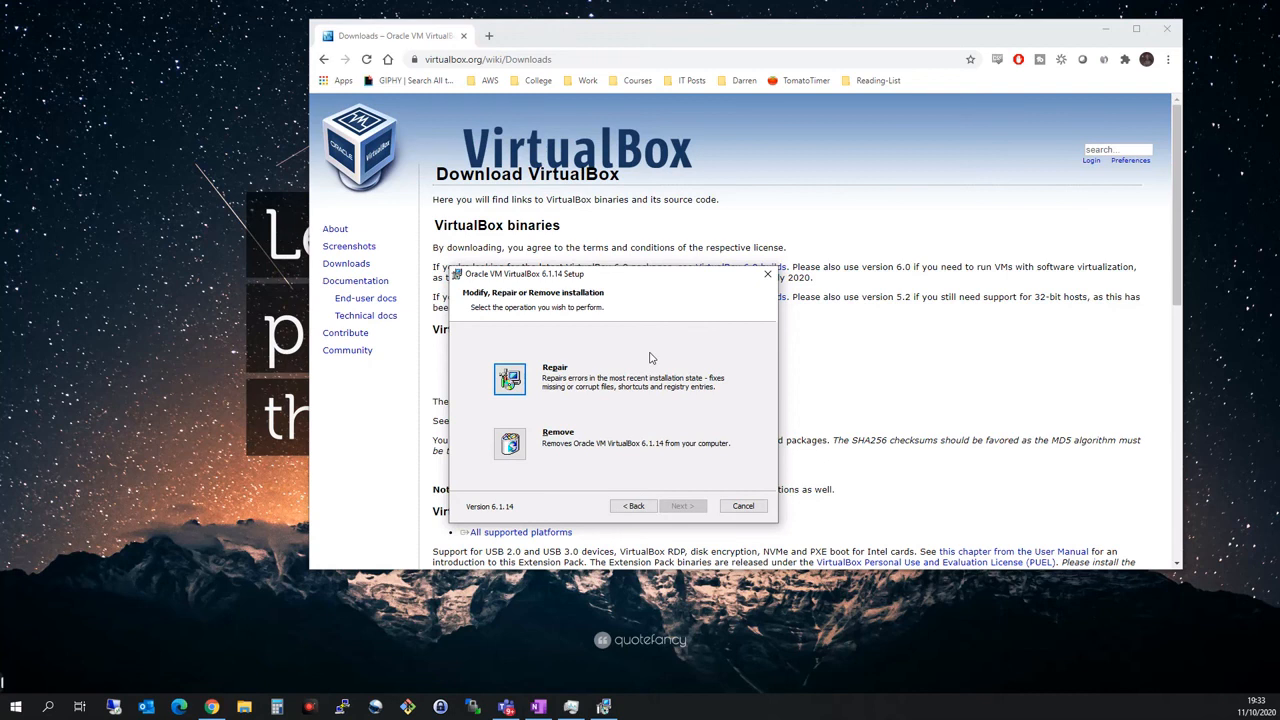
mouse_move(630, 276)
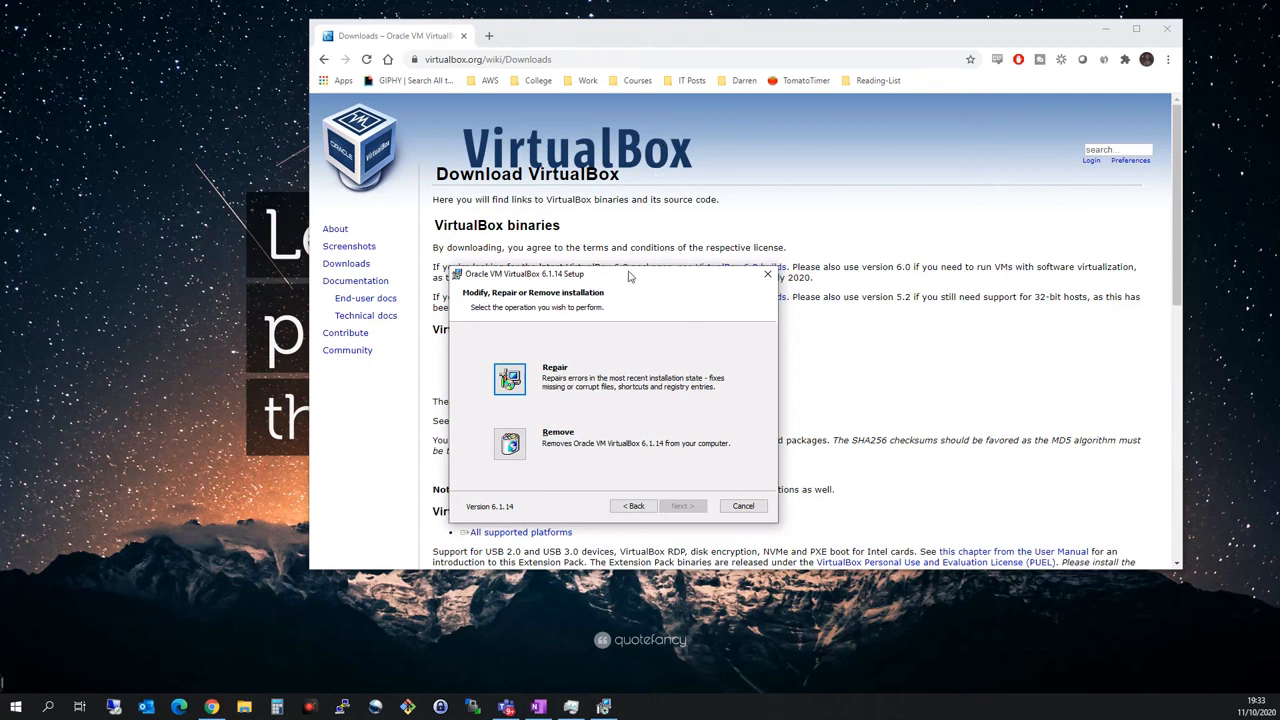